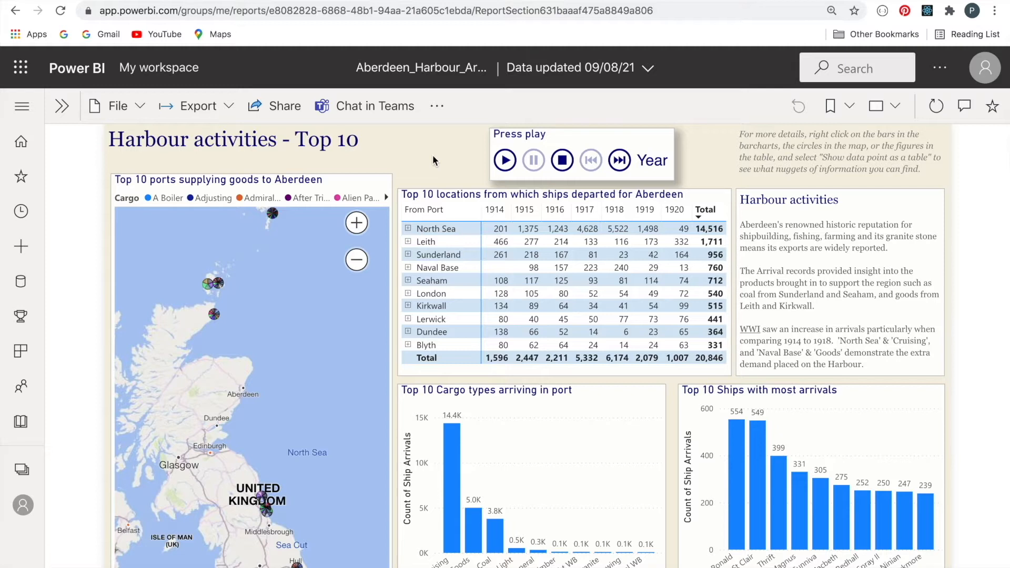
pyautogui.moveTo(692, 280)
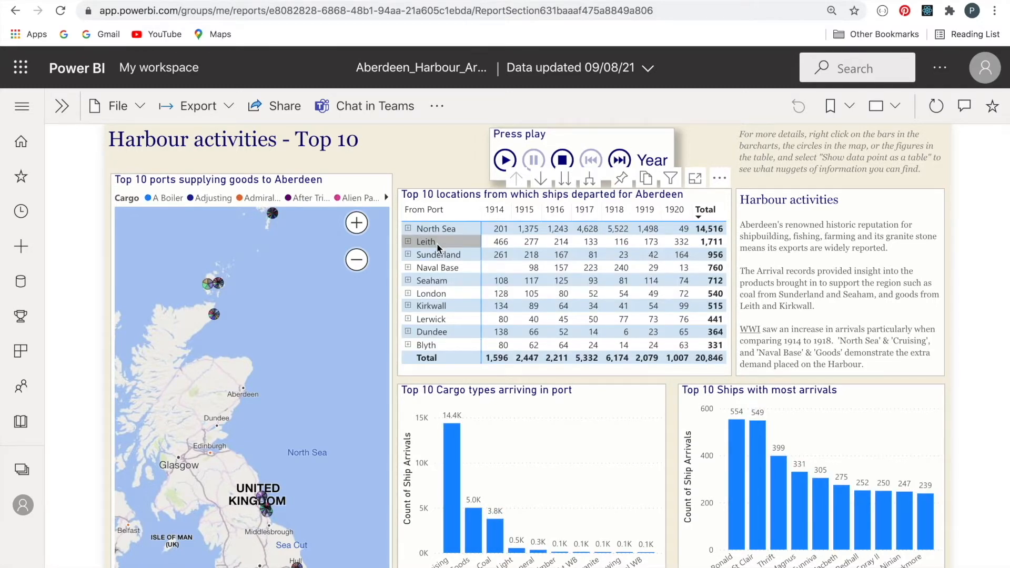
# Enlarge the departures table in Focus mode, expand North Sea by cargo type, then collapse it
pyautogui.click(426, 242)
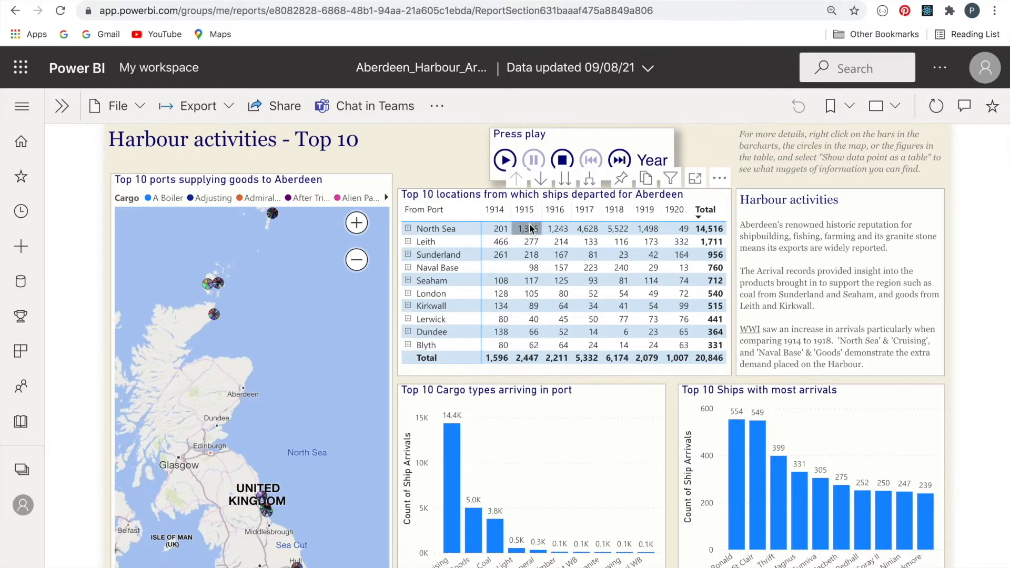
pyautogui.moveTo(523, 209)
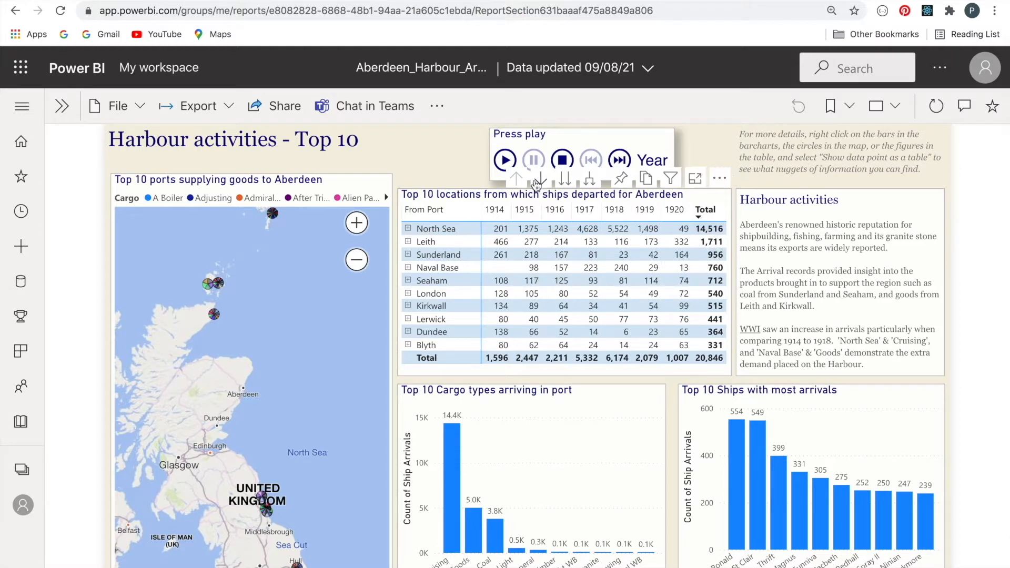
pyautogui.moveTo(522, 187)
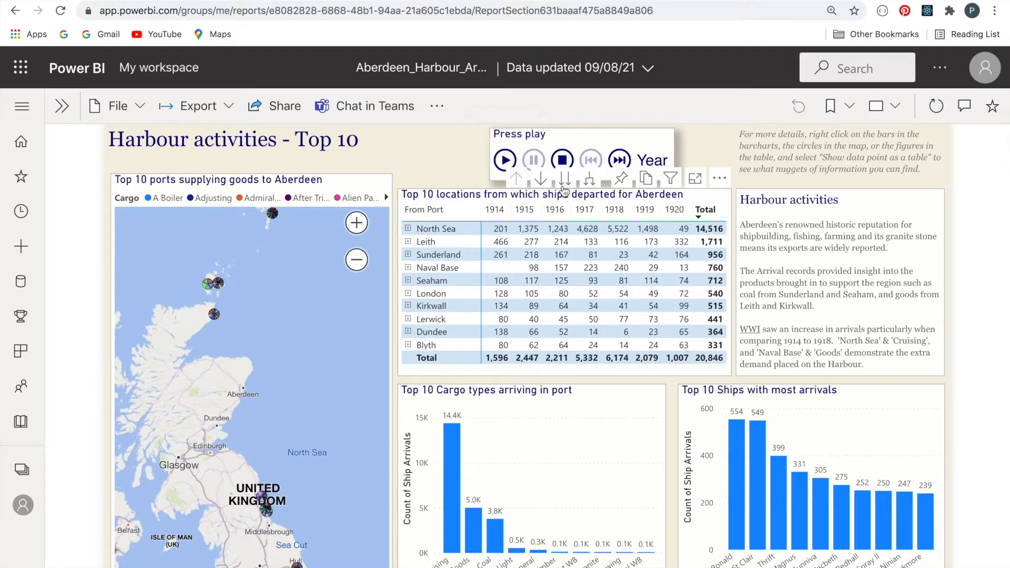
pyautogui.moveTo(695, 203)
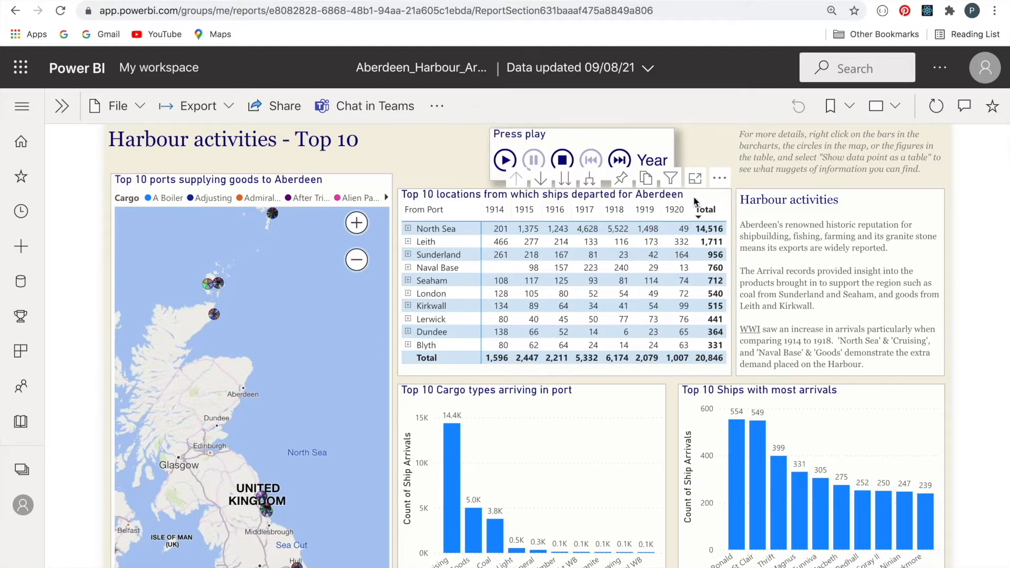
pyautogui.moveTo(695, 179)
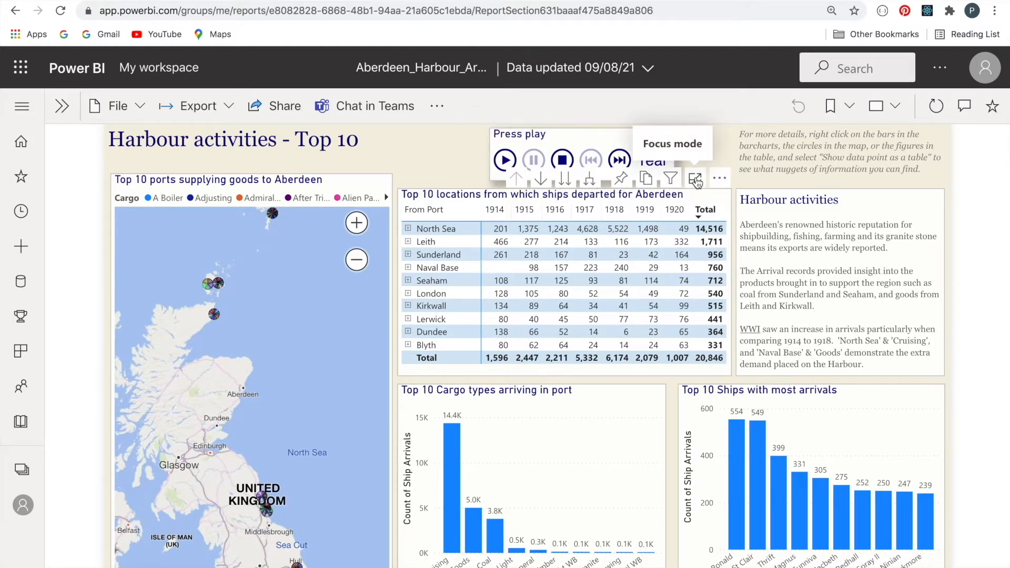
pyautogui.click(694, 179)
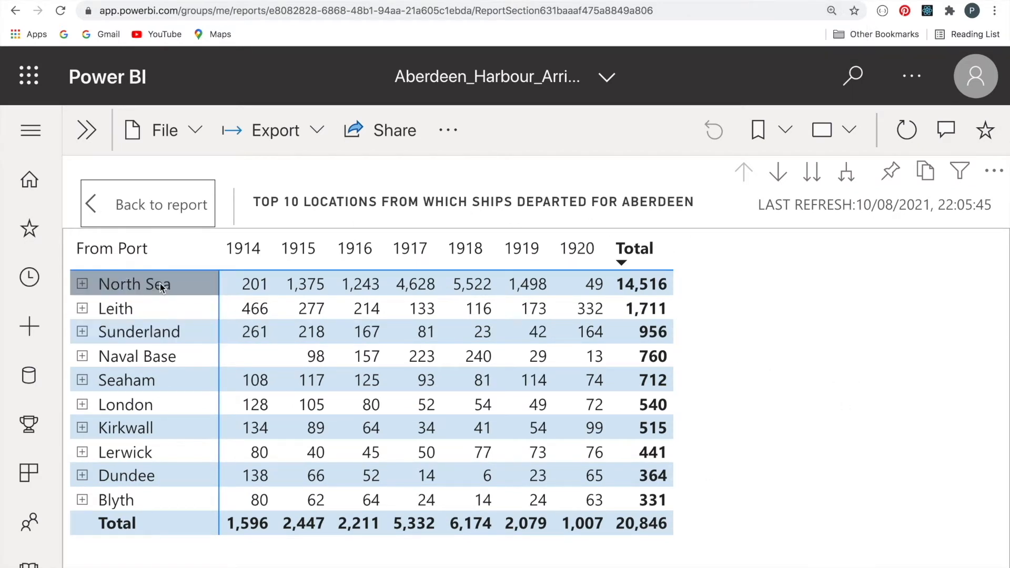
pyautogui.moveTo(82, 284)
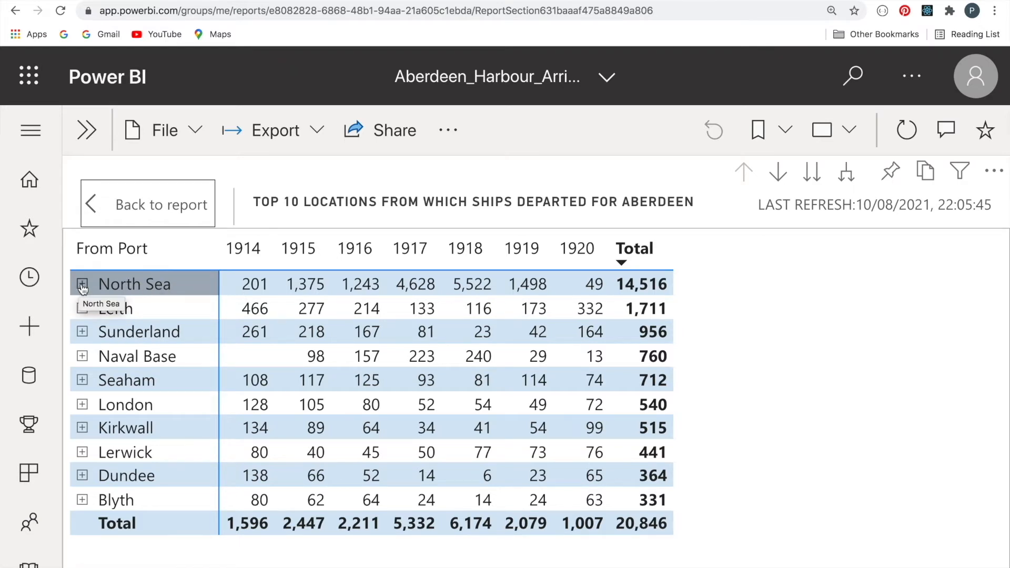
pyautogui.click(82, 284)
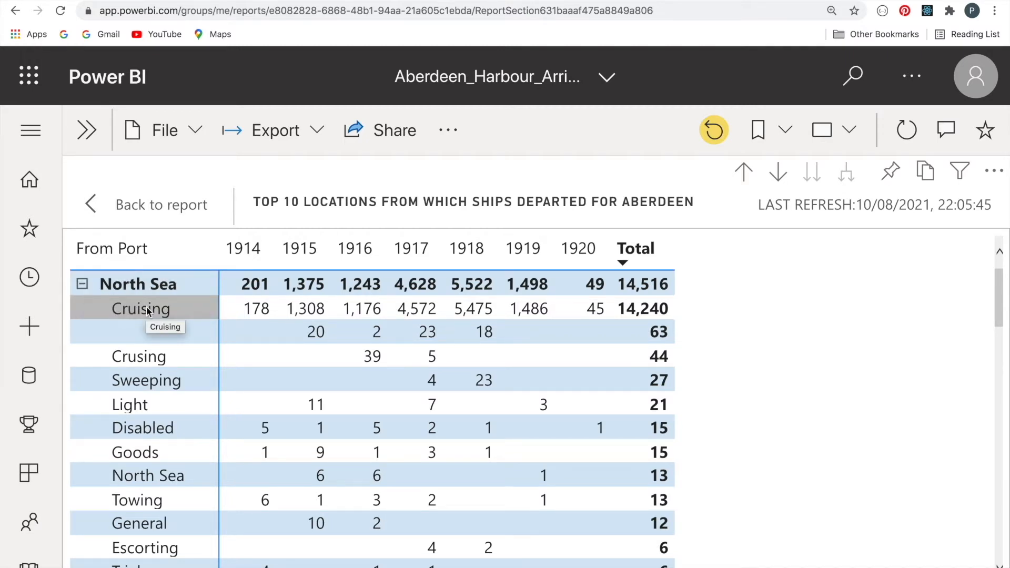
pyautogui.click(82, 282)
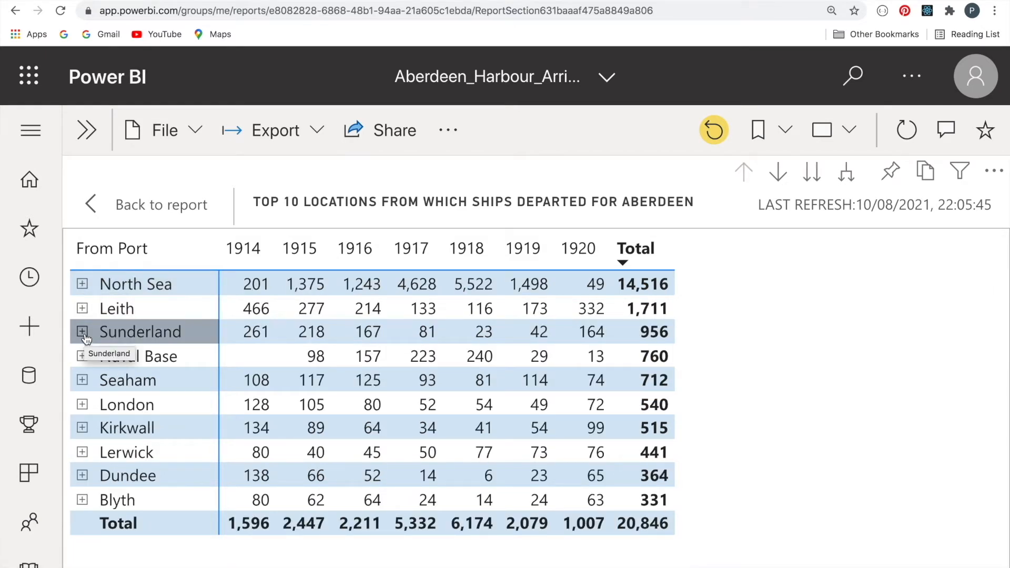
pyautogui.moveTo(897, 337)
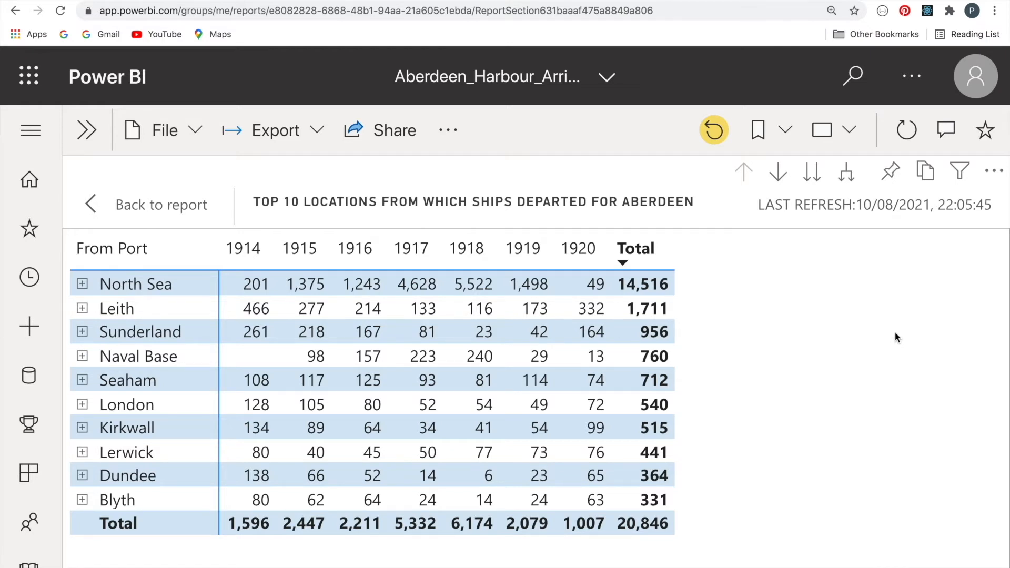
pyautogui.moveTo(810, 172)
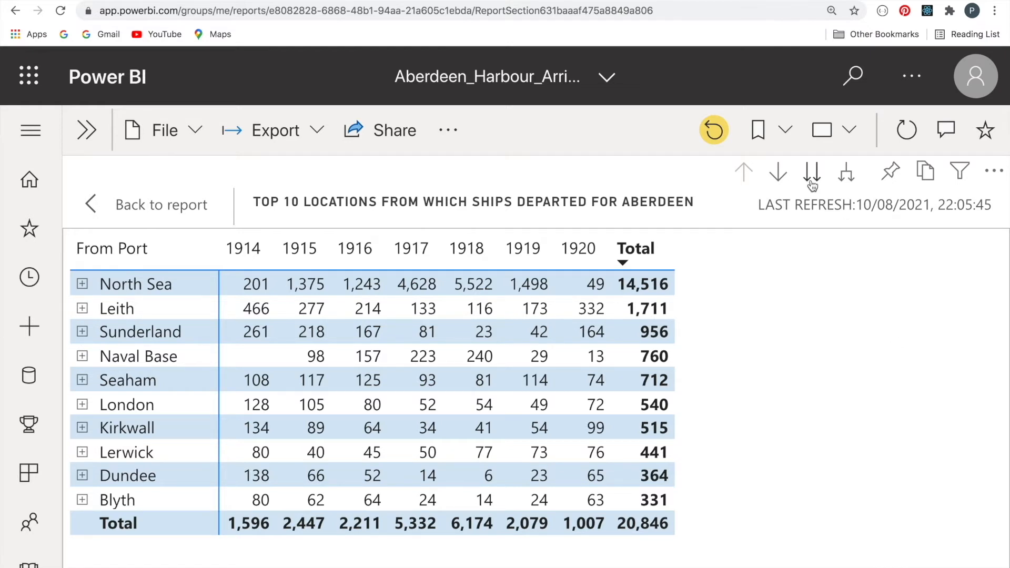
pyautogui.moveTo(811, 172)
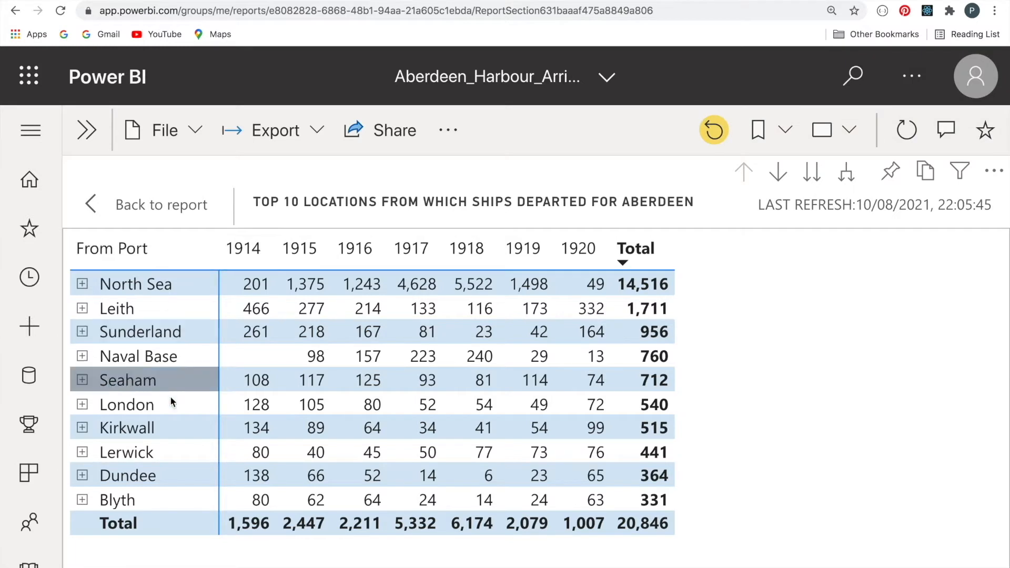
pyautogui.moveTo(173, 499)
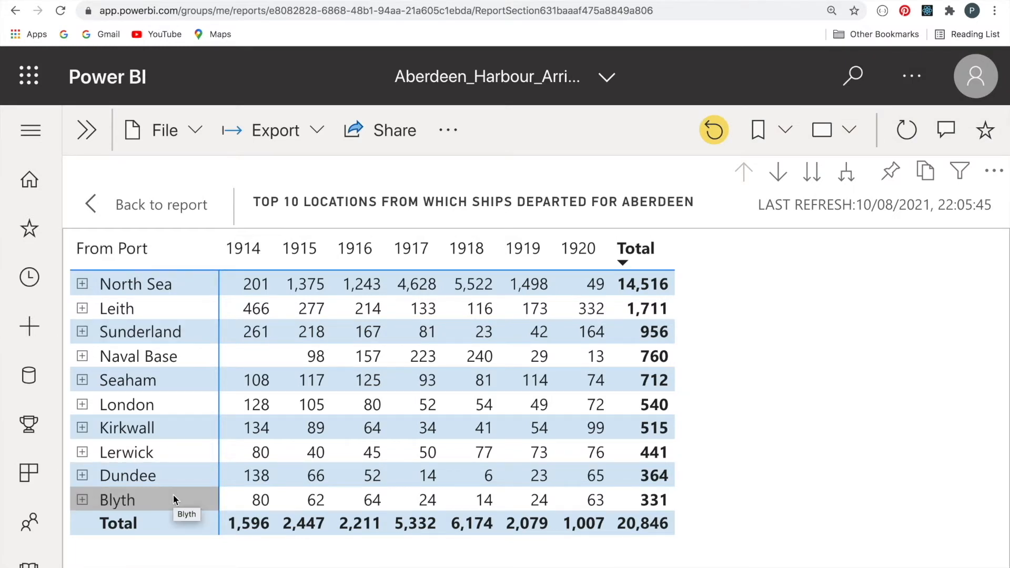
pyautogui.click(303, 283)
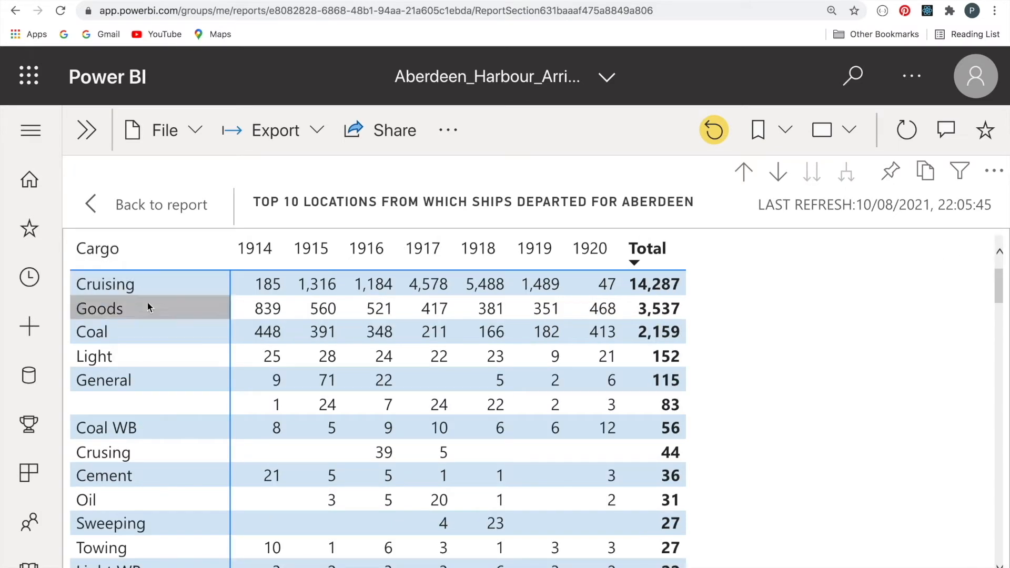
pyautogui.scroll(-3)
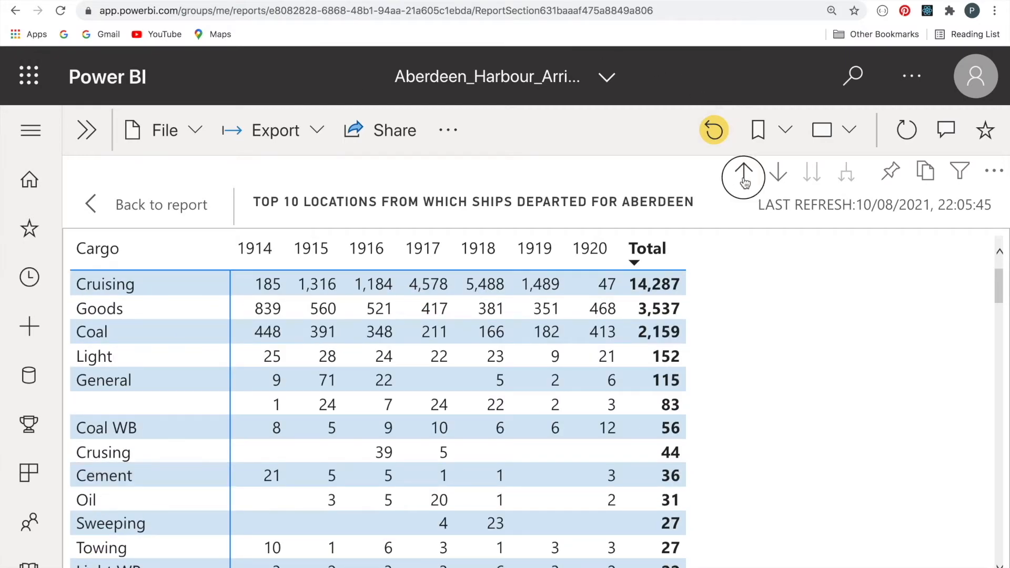
pyautogui.click(742, 172)
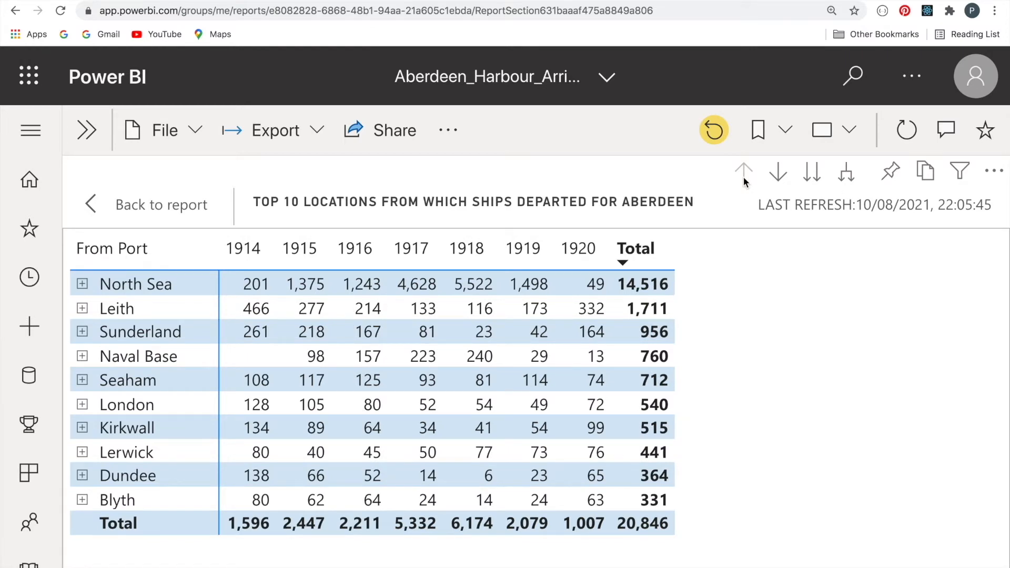
pyautogui.moveTo(727, 509)
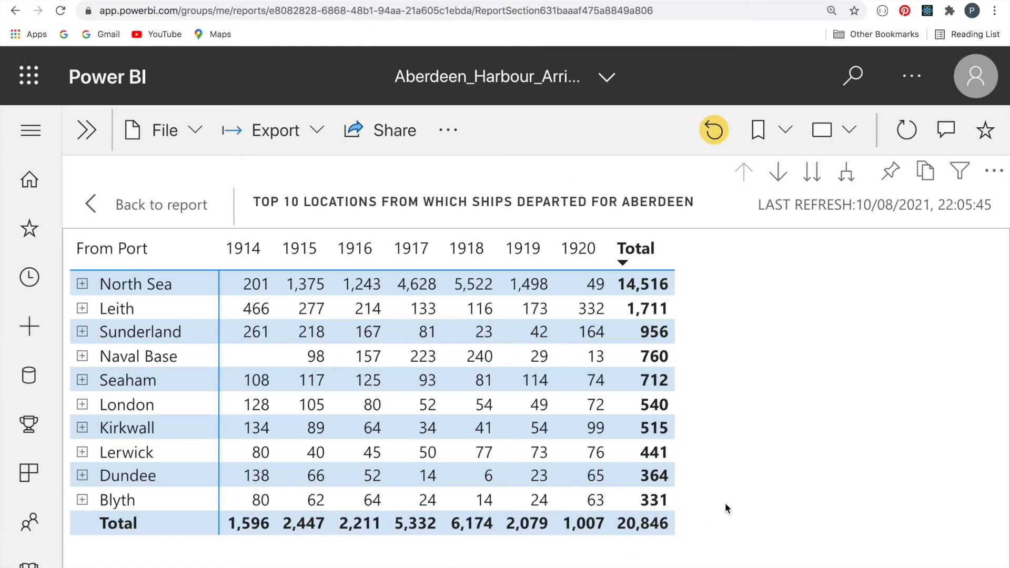
pyautogui.moveTo(715, 506)
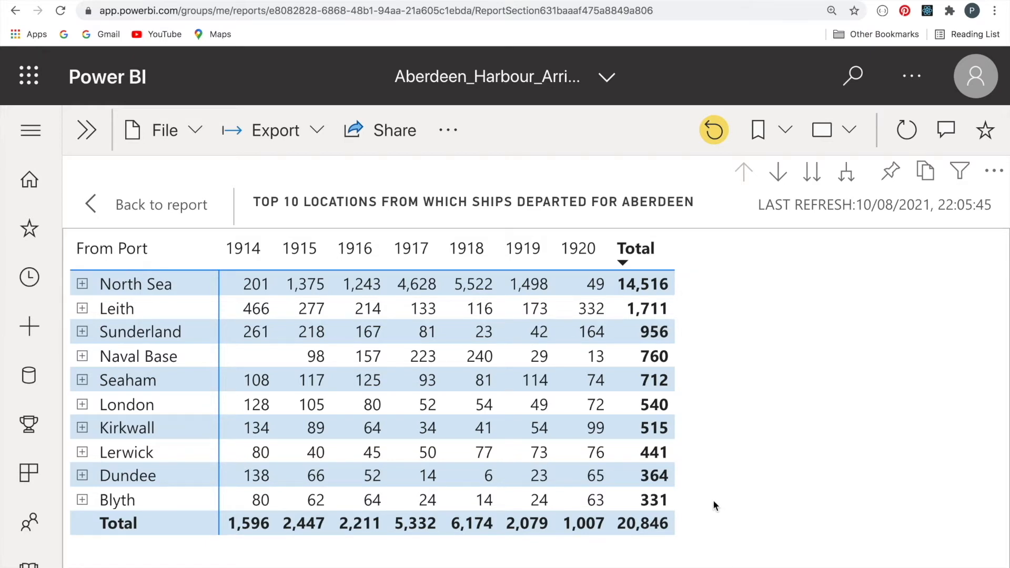
pyautogui.moveTo(116, 308)
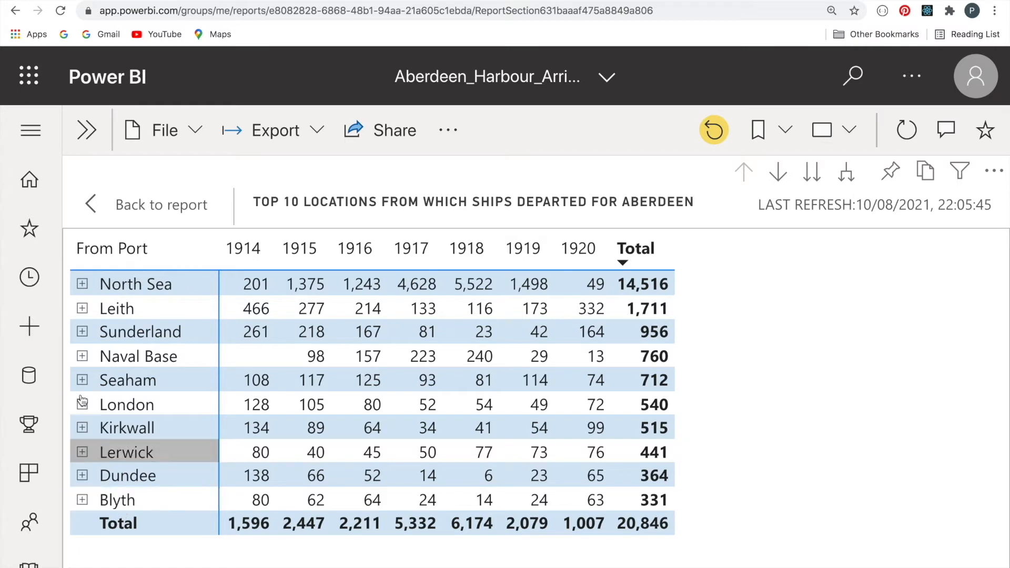
pyautogui.moveTo(82, 284)
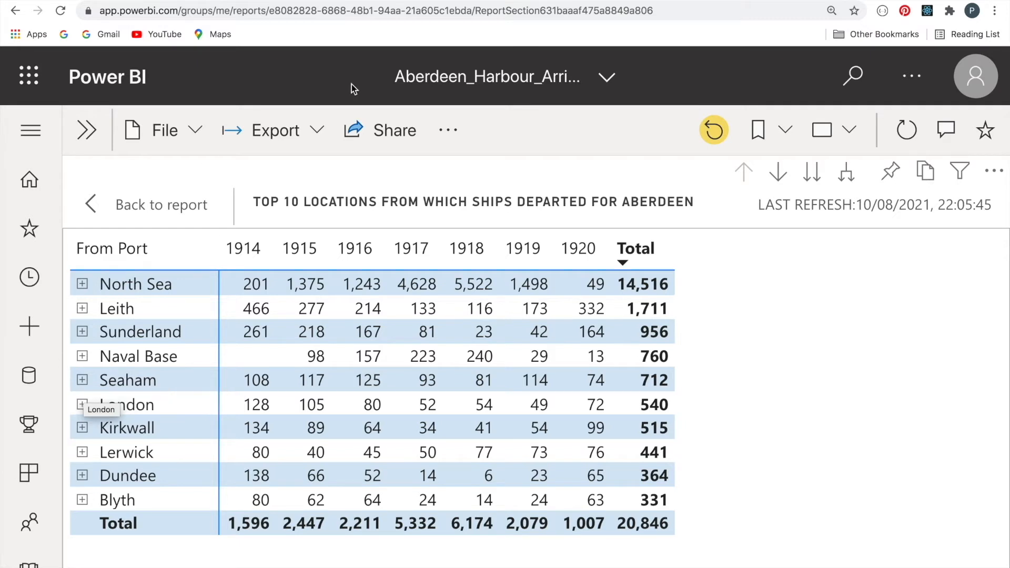
pyautogui.moveTo(845, 172)
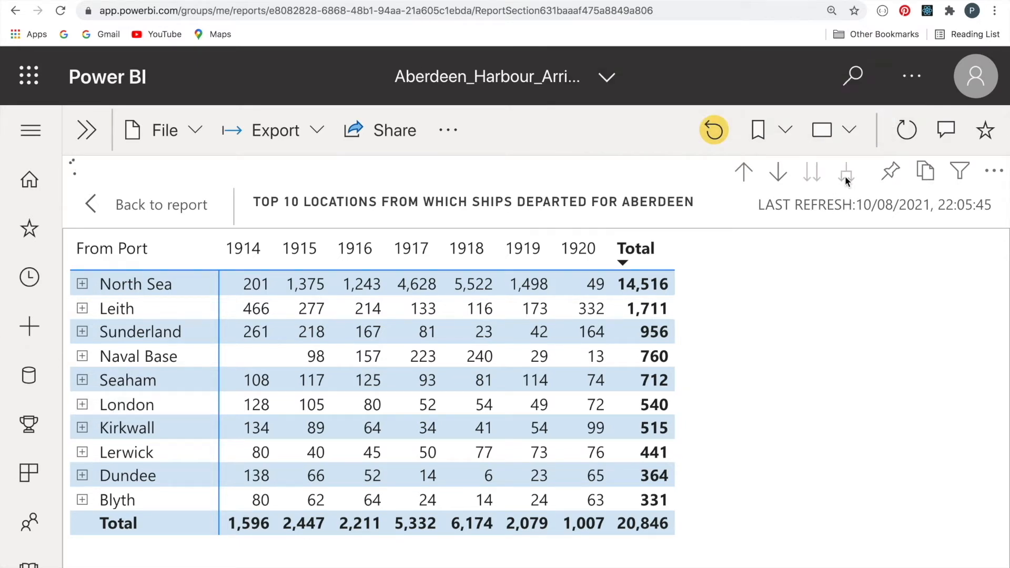
pyautogui.scroll(-3)
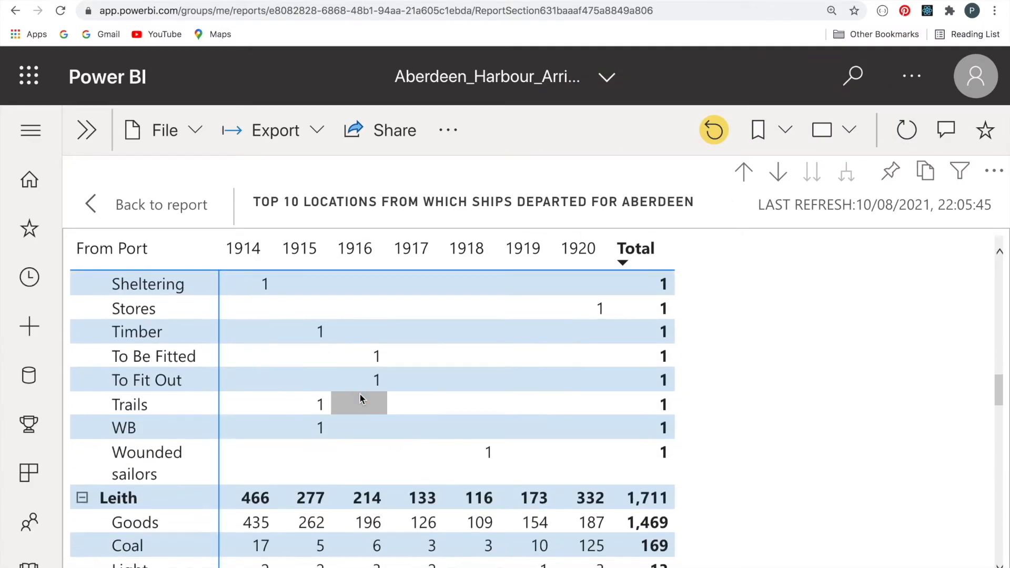
pyautogui.scroll(-3)
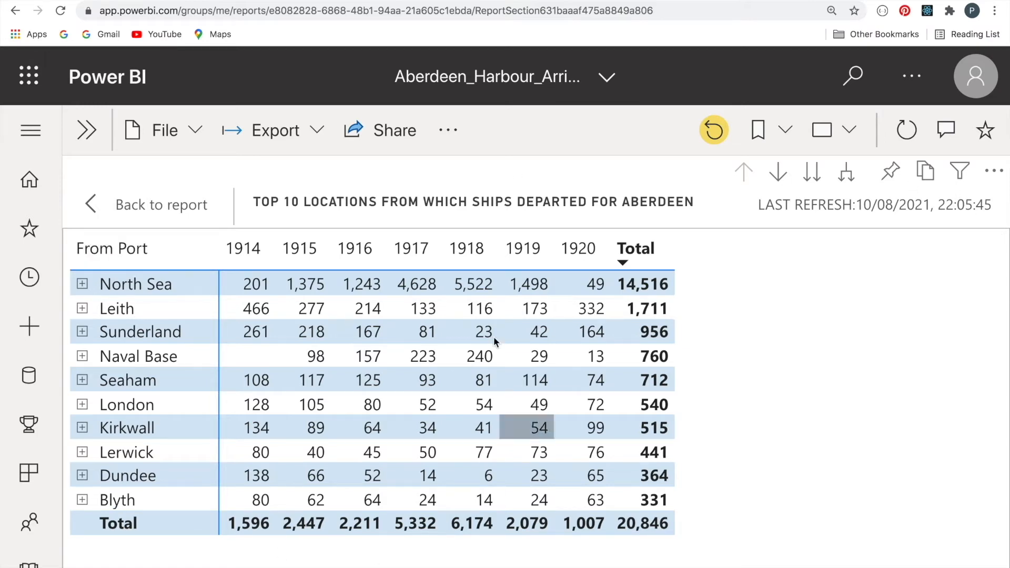
# Start copying the departures table visual and dismiss the copy-as-image prompt
pyautogui.click(925, 170)
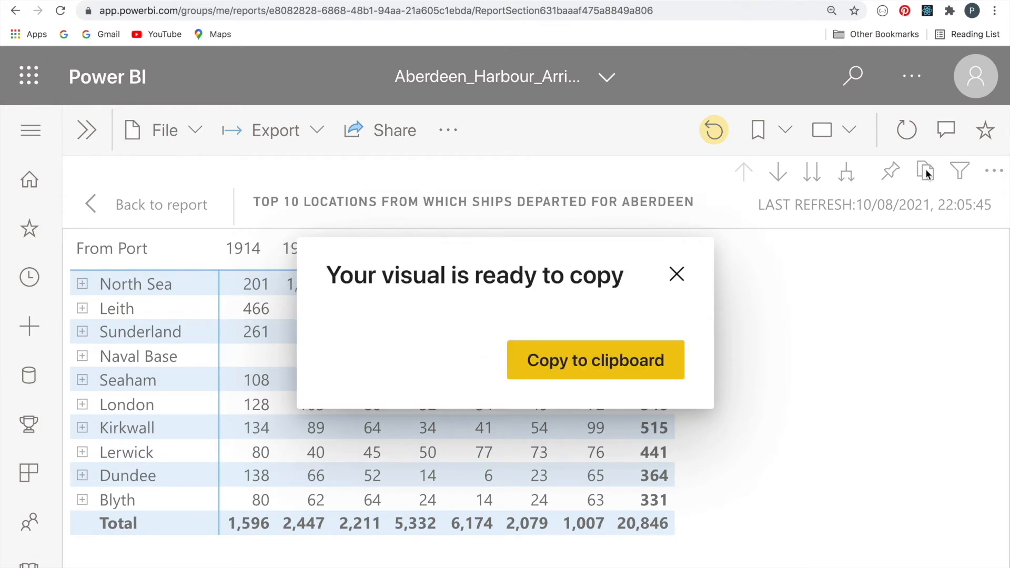
pyautogui.moveTo(664, 348)
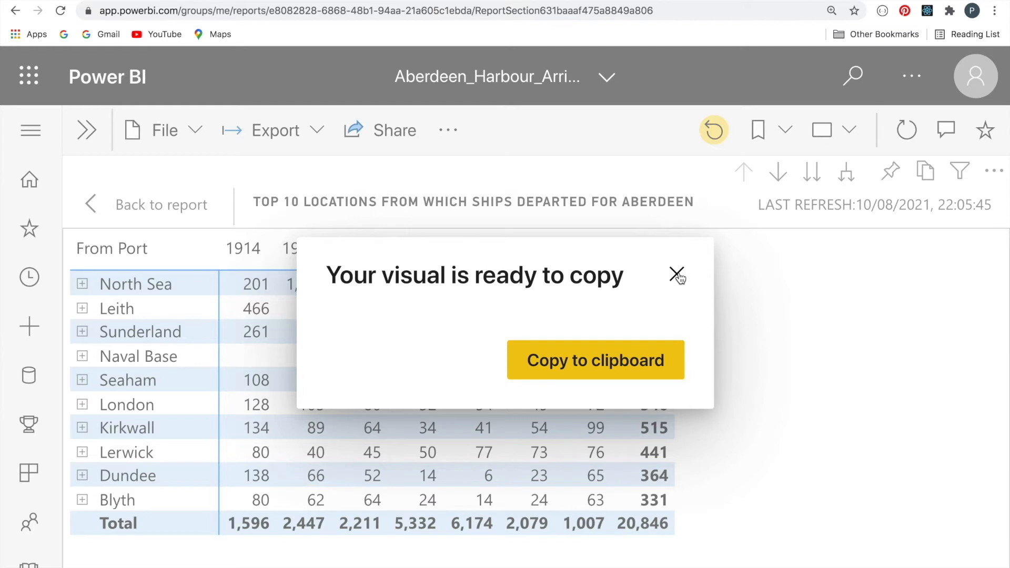
pyautogui.moveTo(677, 274)
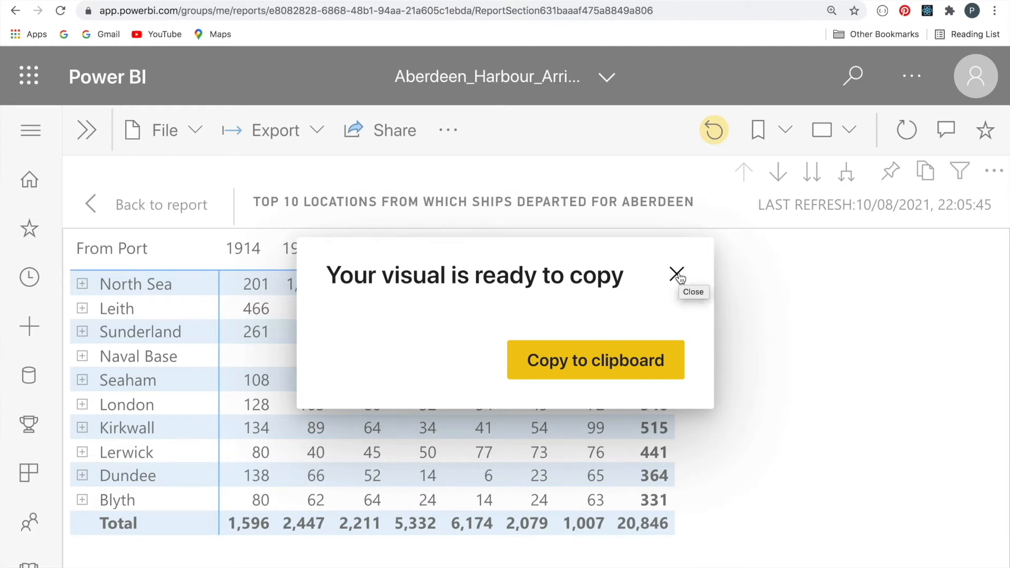
pyautogui.click(676, 273)
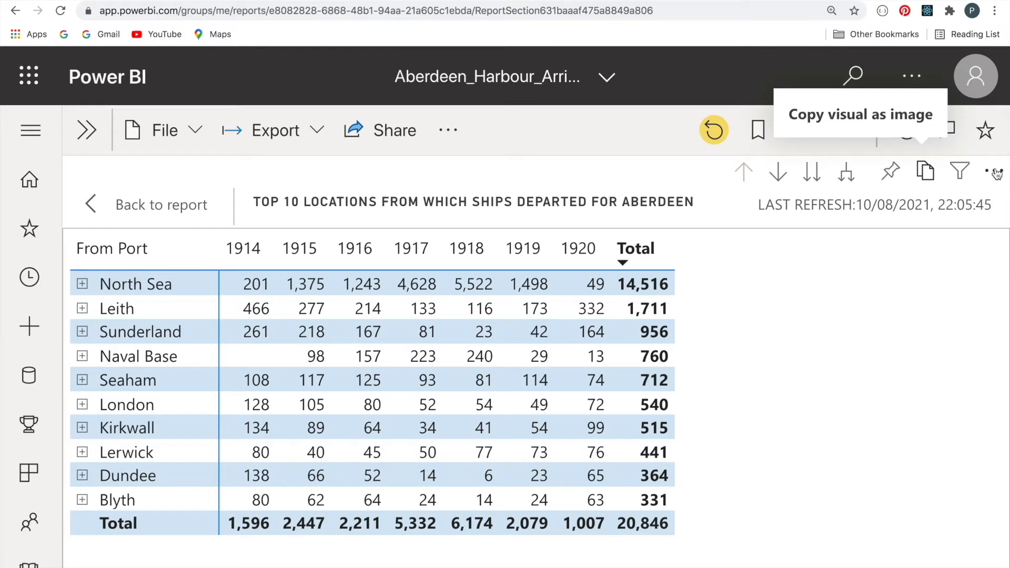
pyautogui.click(995, 170)
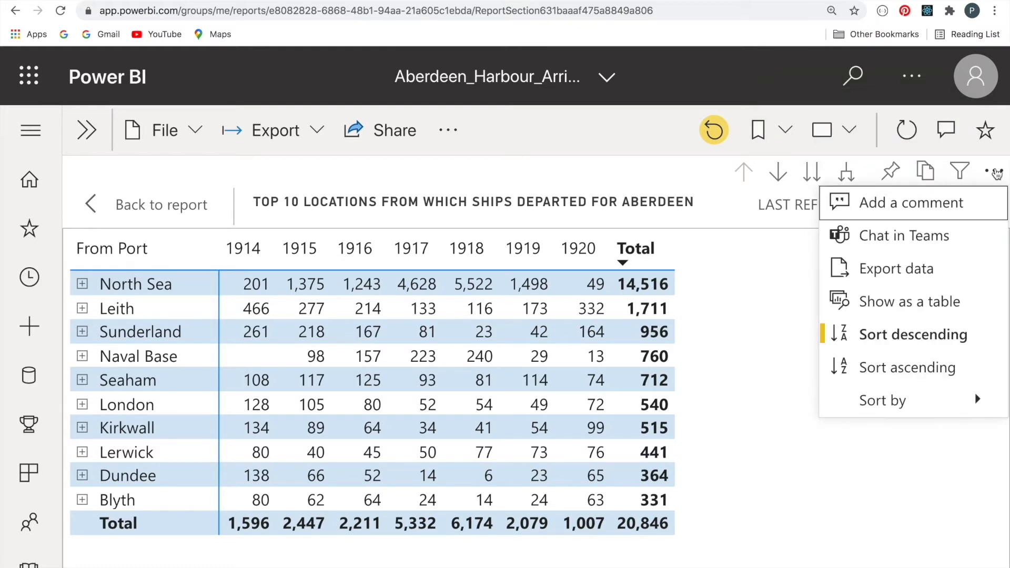
pyautogui.moveTo(895, 268)
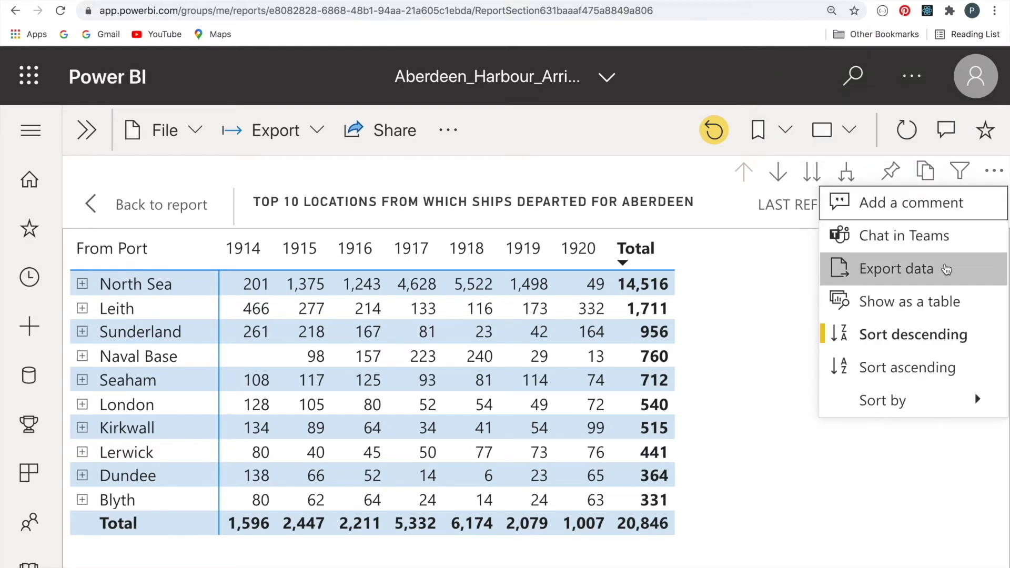
pyautogui.click(895, 268)
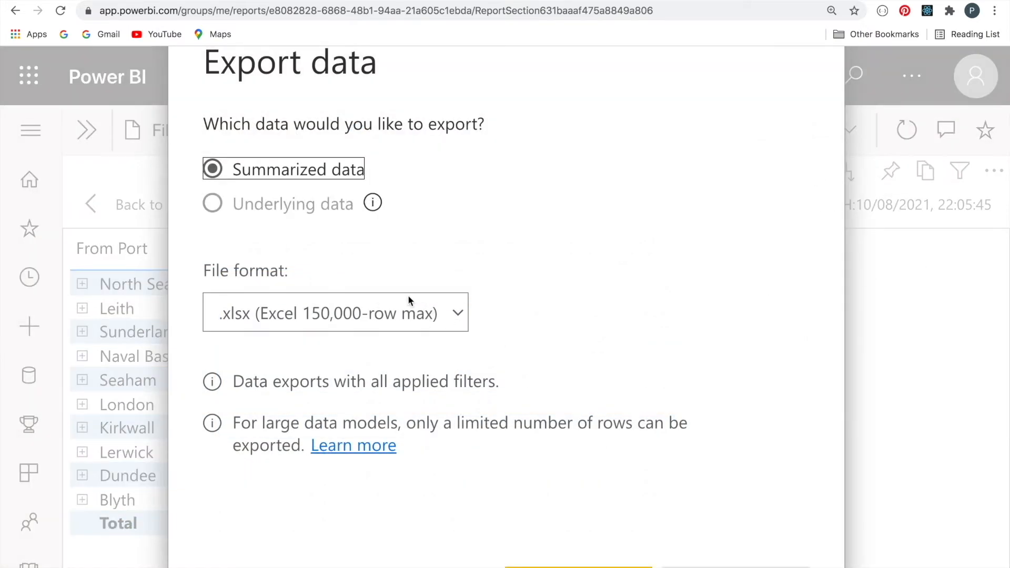
pyautogui.click(335, 313)
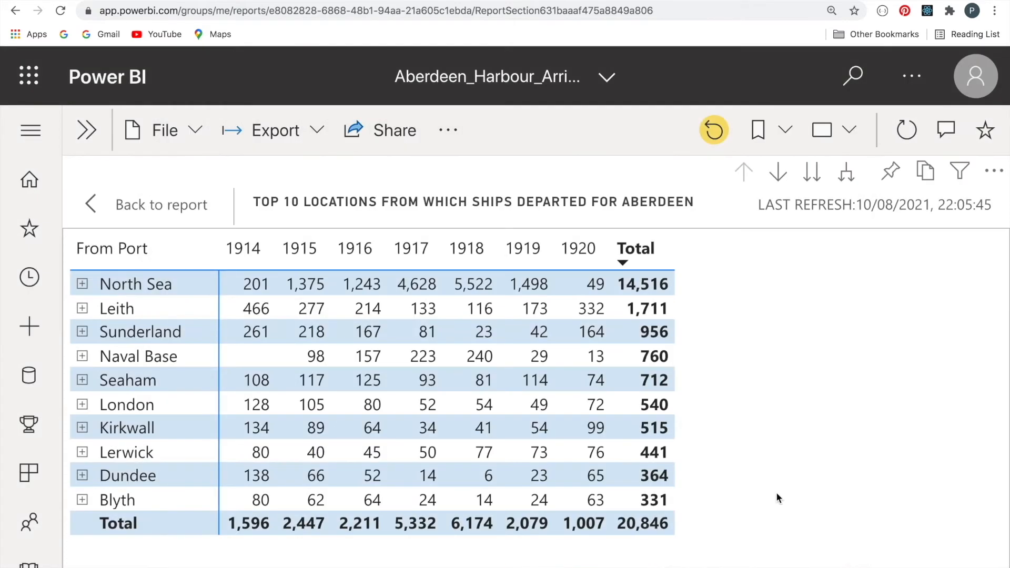
pyautogui.click(994, 170)
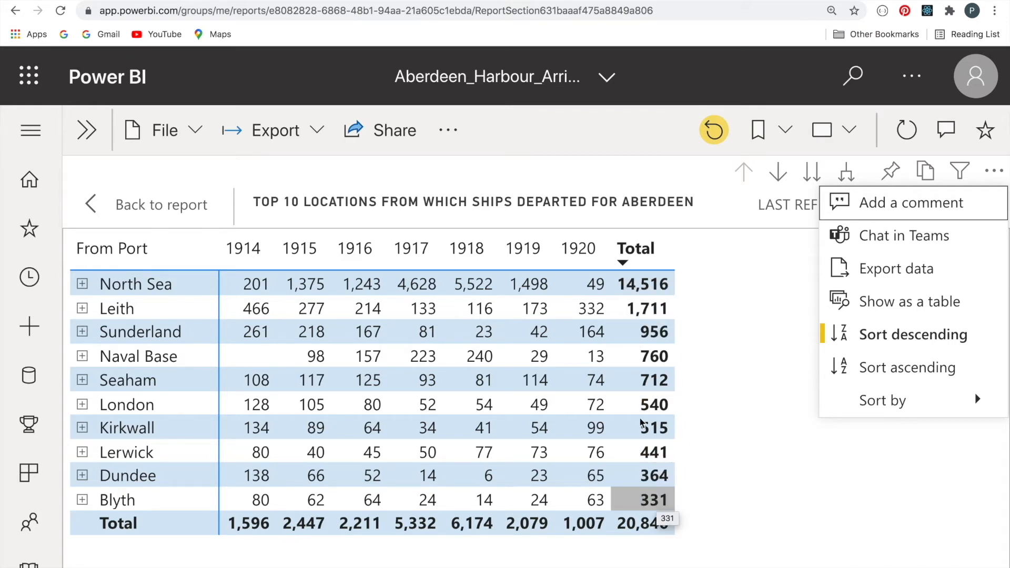
pyautogui.moveTo(907, 367)
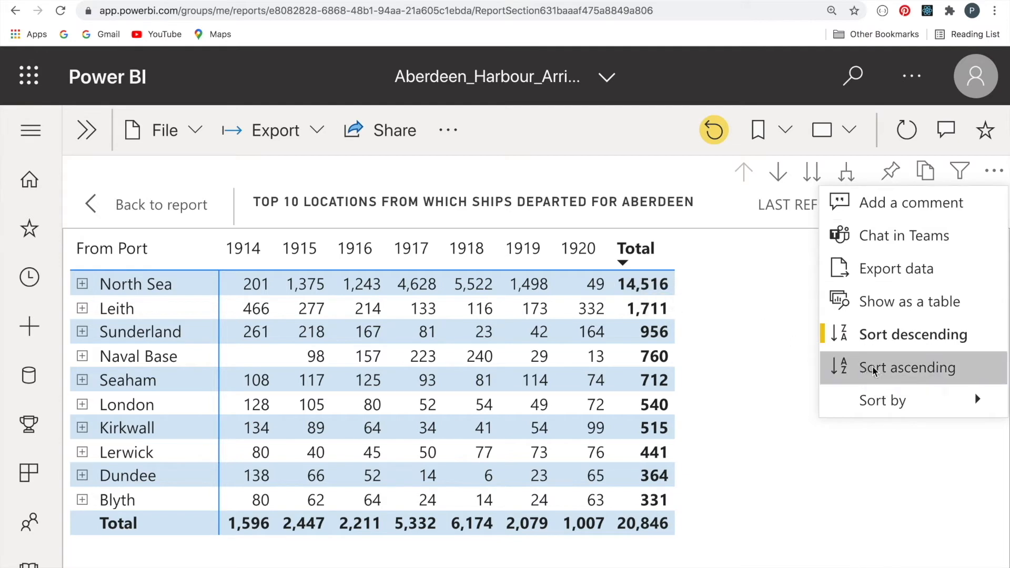
# Sort the departures table ascending by total, then alphabetically by From Port
pyautogui.click(906, 367)
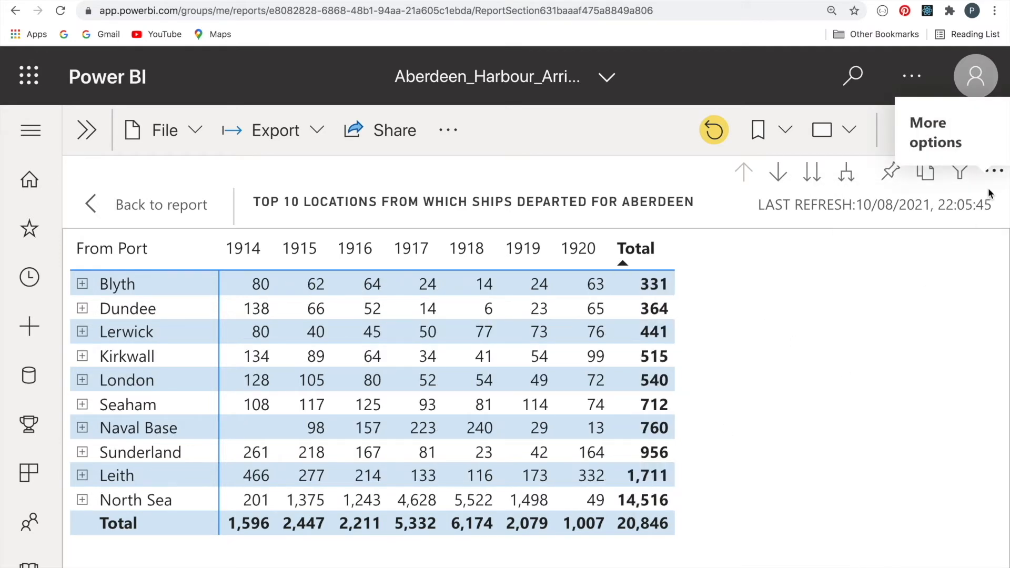
pyautogui.click(993, 170)
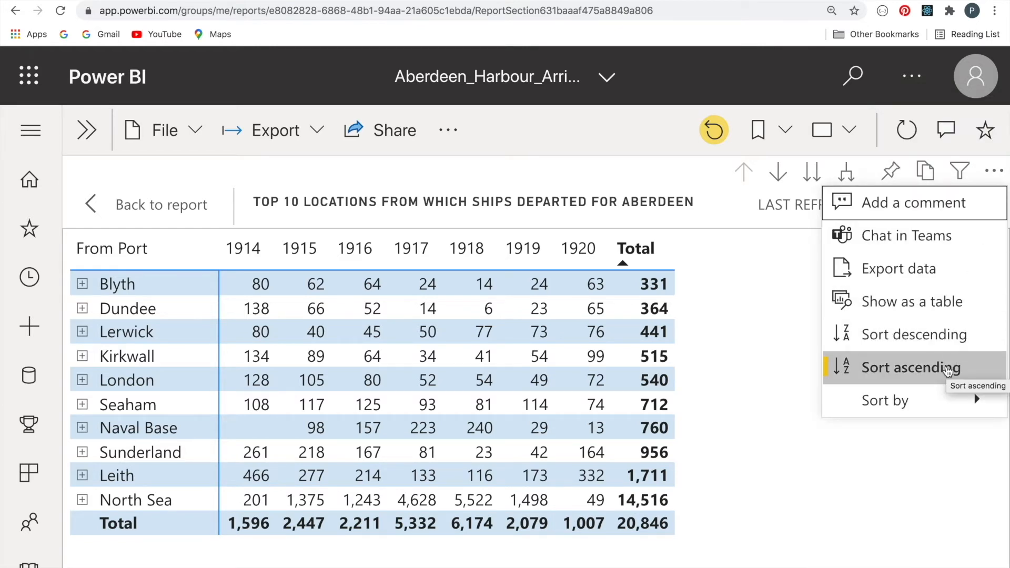
pyautogui.moveTo(884, 400)
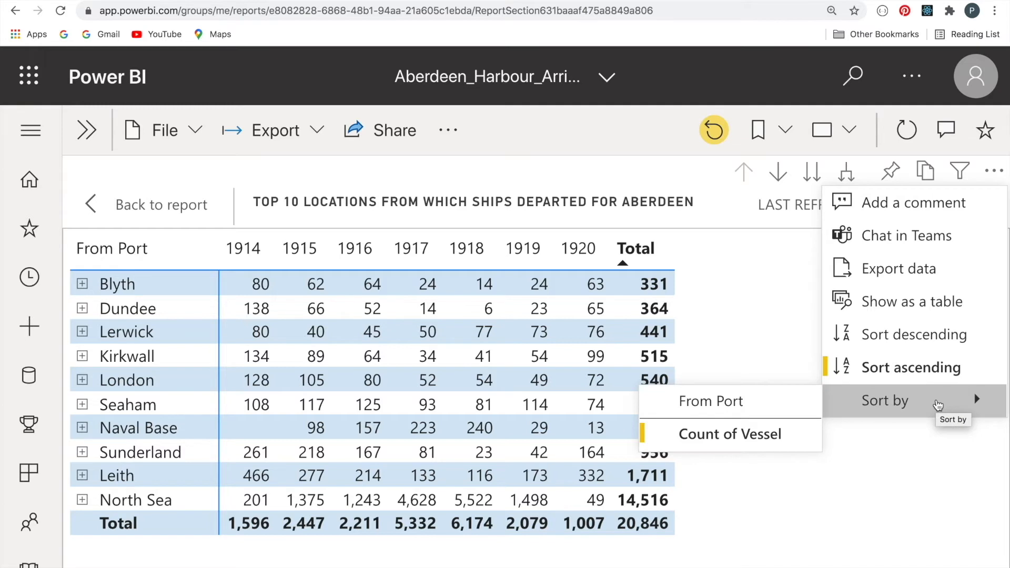
pyautogui.moveTo(863, 438)
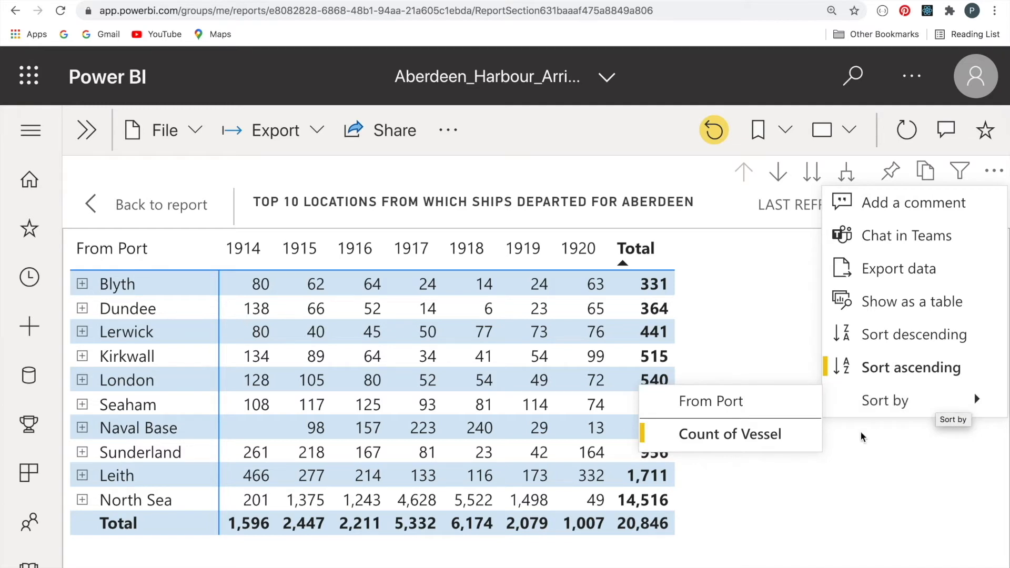
pyautogui.moveTo(730, 433)
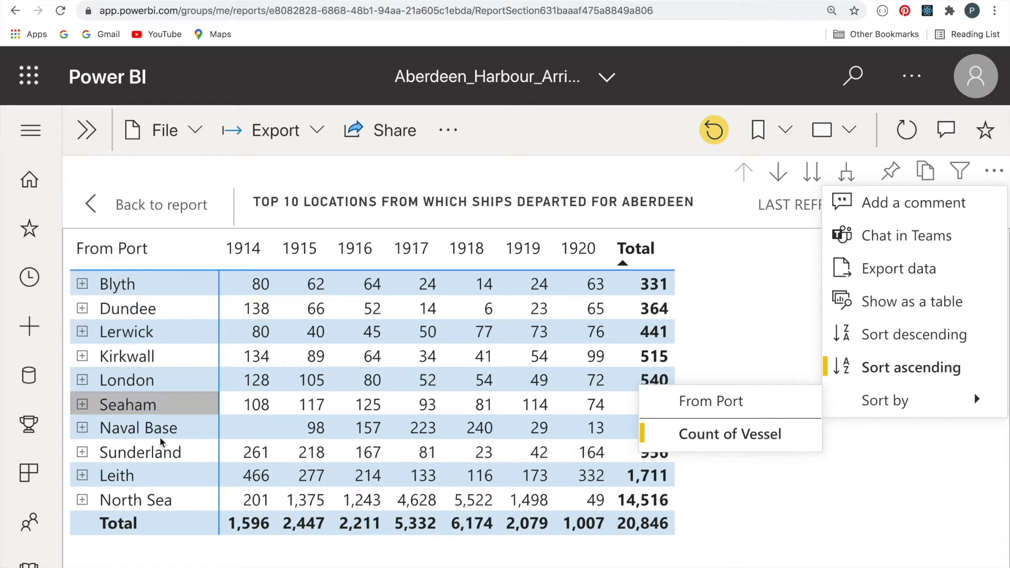
pyautogui.moveTo(710, 401)
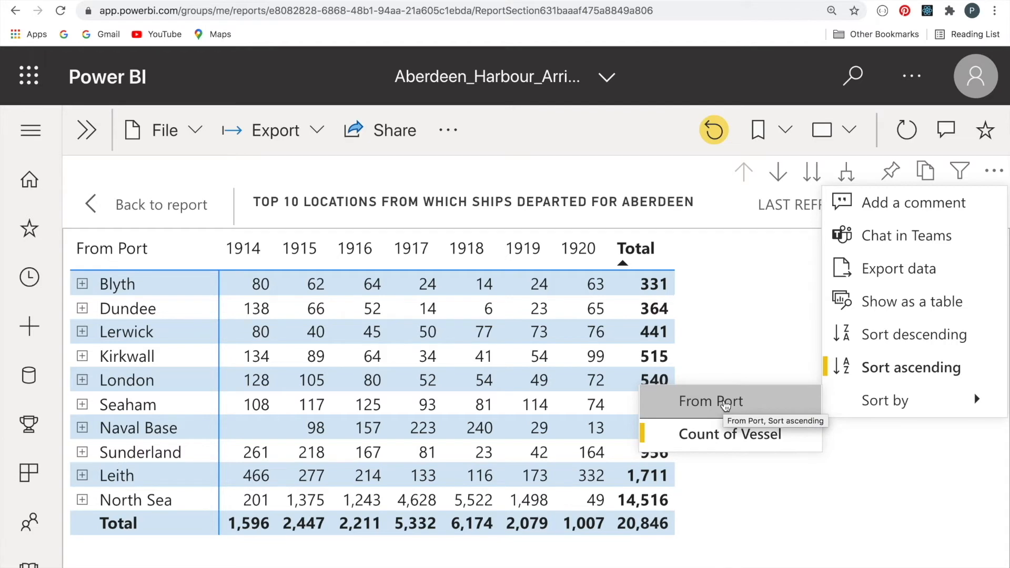
pyautogui.click(711, 401)
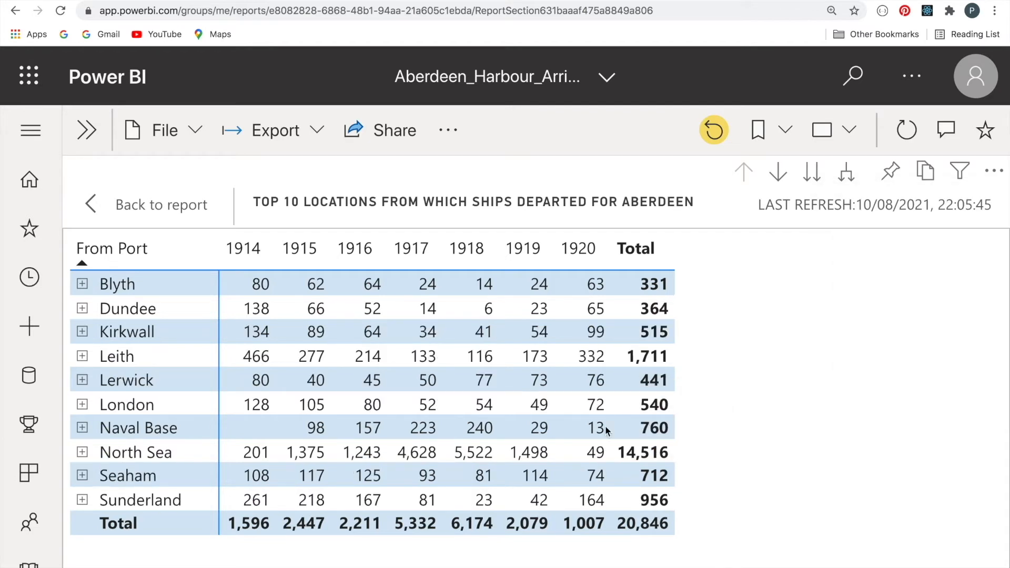
pyautogui.moveTo(147, 513)
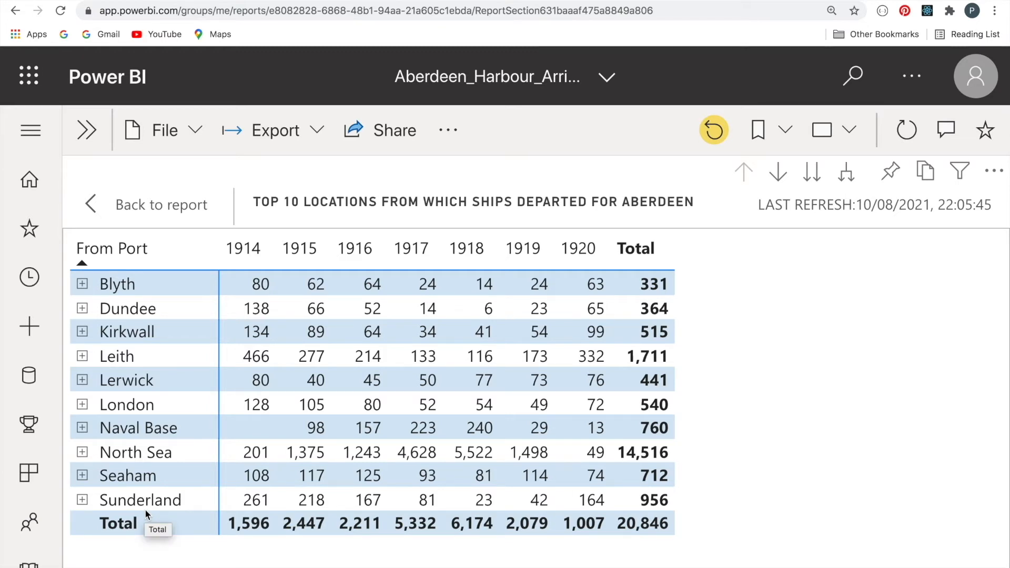
pyautogui.moveTo(483, 284)
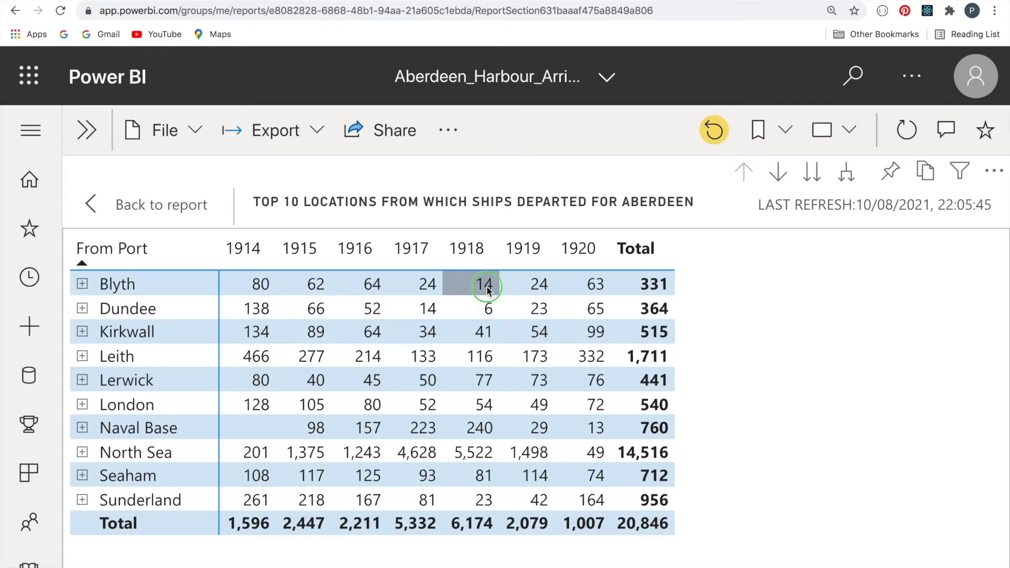
# Show the shortcut menu for Blyth's 1918 departure value (14)
pyautogui.rightClick(484, 284)
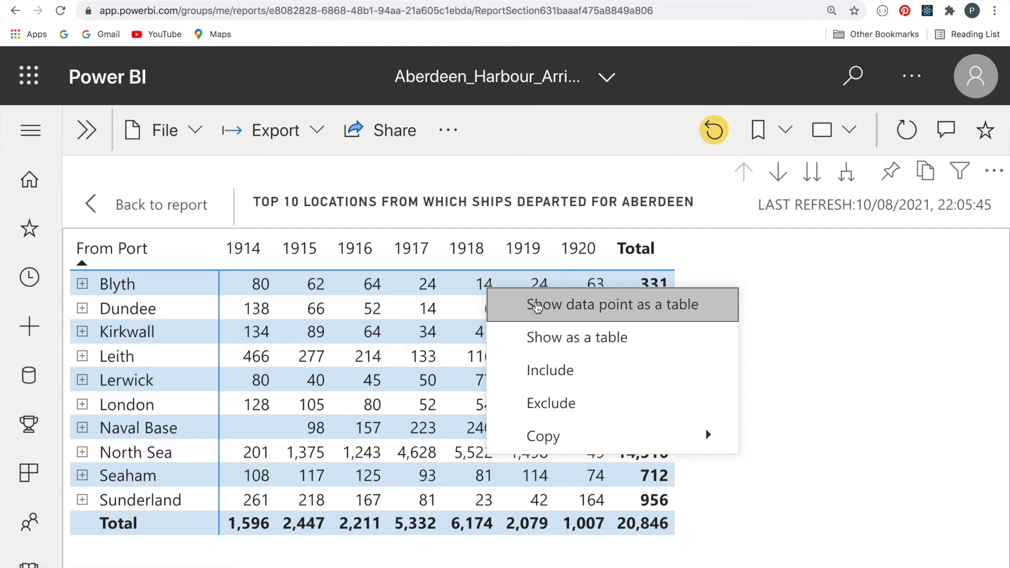
# List the records behind Blyth's 1918 count and sort them by Registered Tonnage, then by Date
pyautogui.click(614, 304)
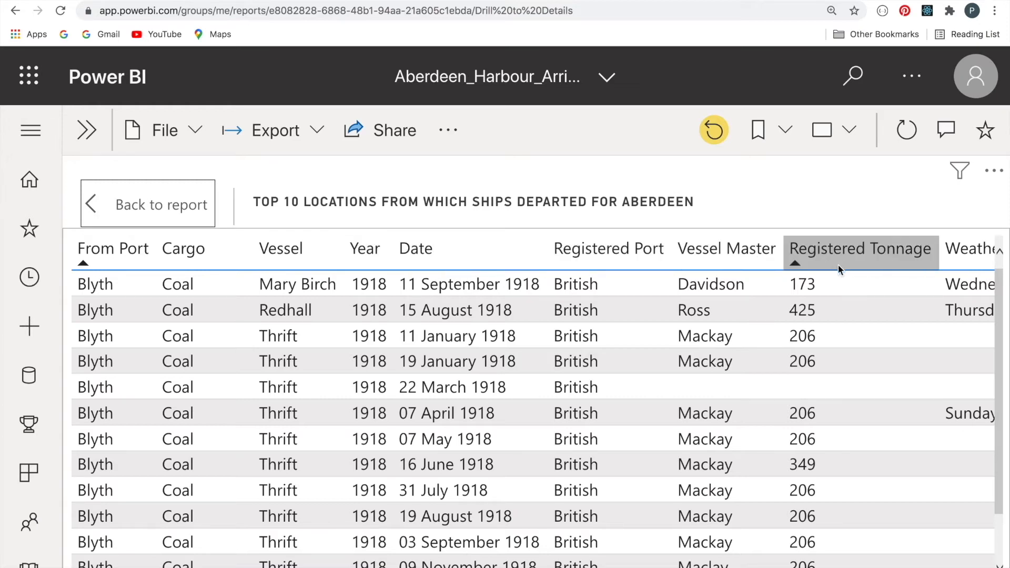
pyautogui.click(726, 249)
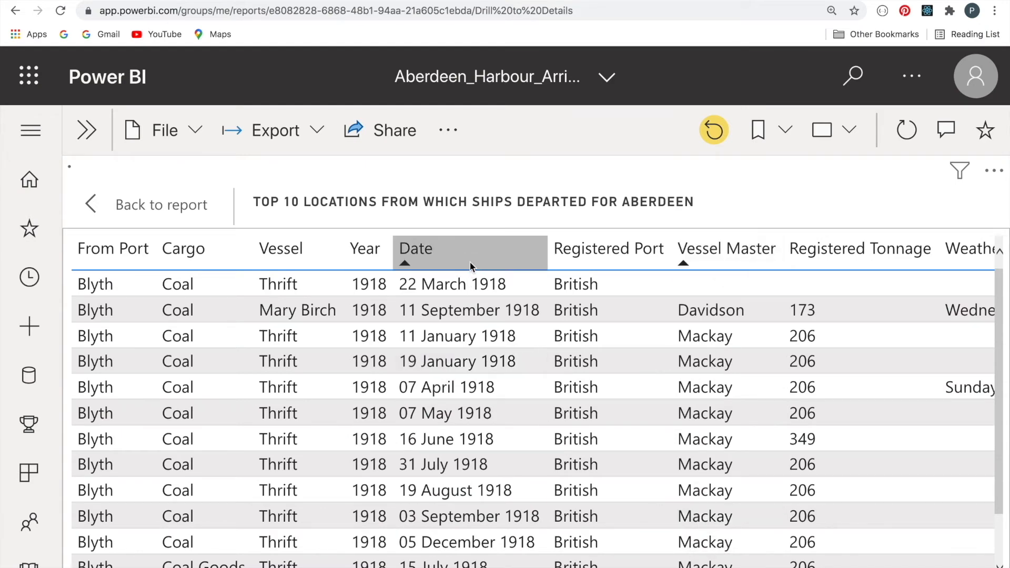
pyautogui.click(415, 248)
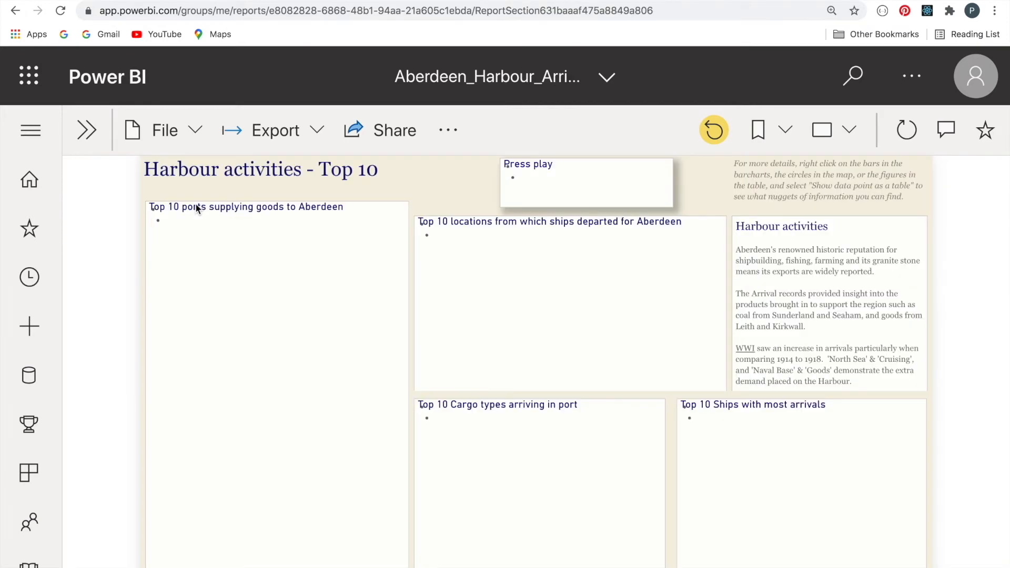
# Reset the report to default and confirm, restoring the departures table sorted by total
pyautogui.click(549, 221)
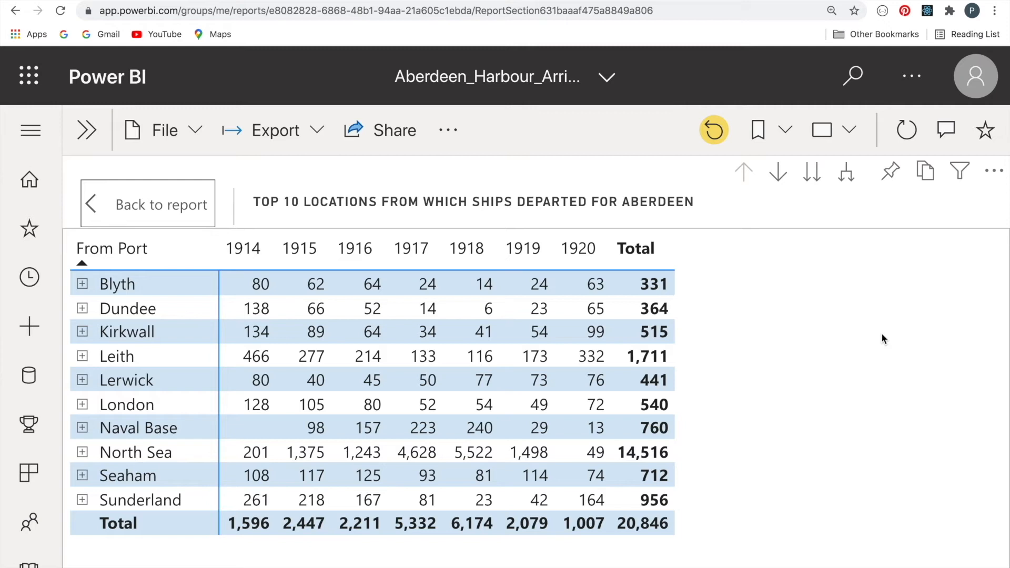
pyautogui.moveTo(802, 211)
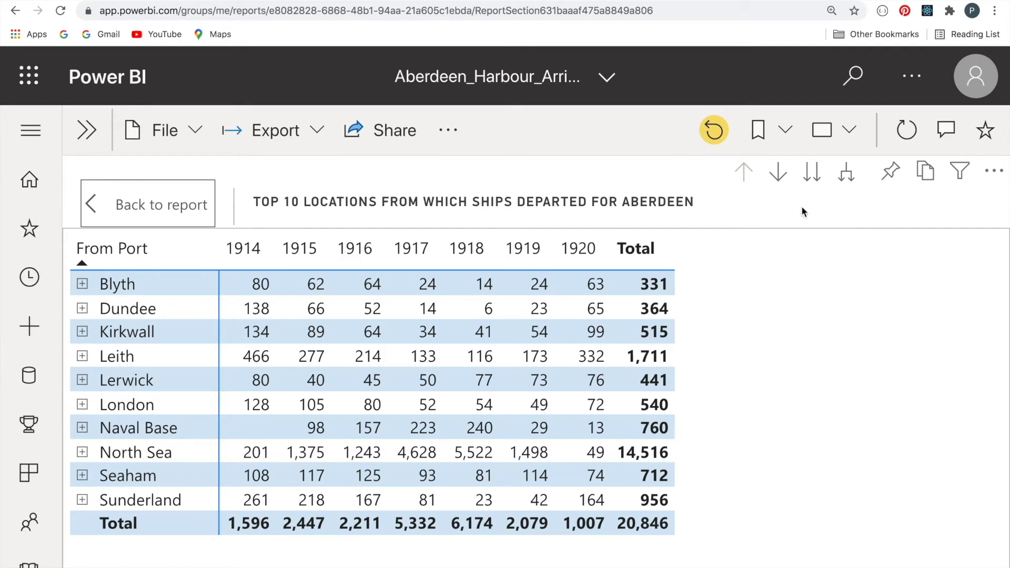
pyautogui.moveTo(714, 129)
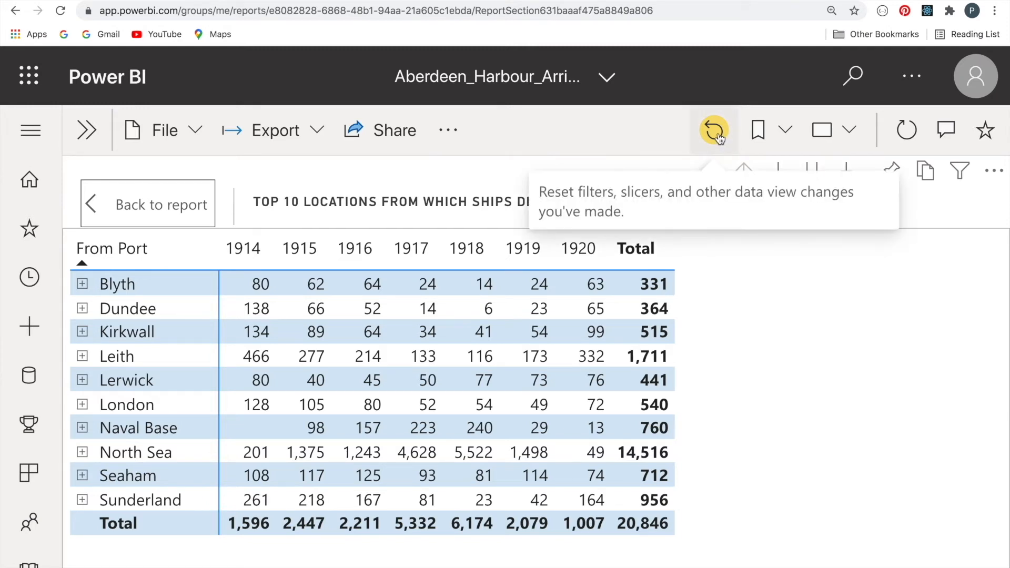
pyautogui.click(713, 130)
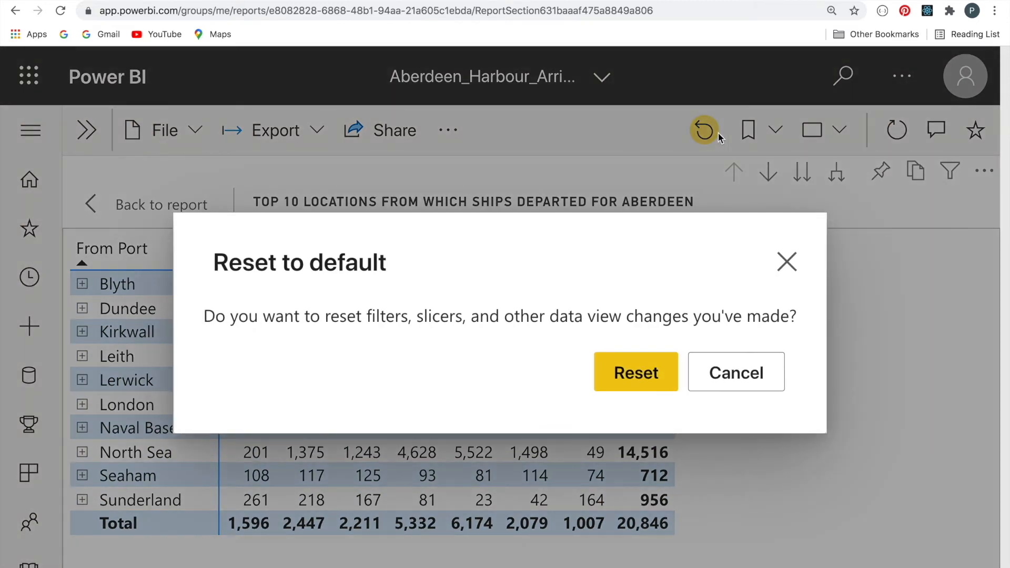
pyautogui.click(635, 371)
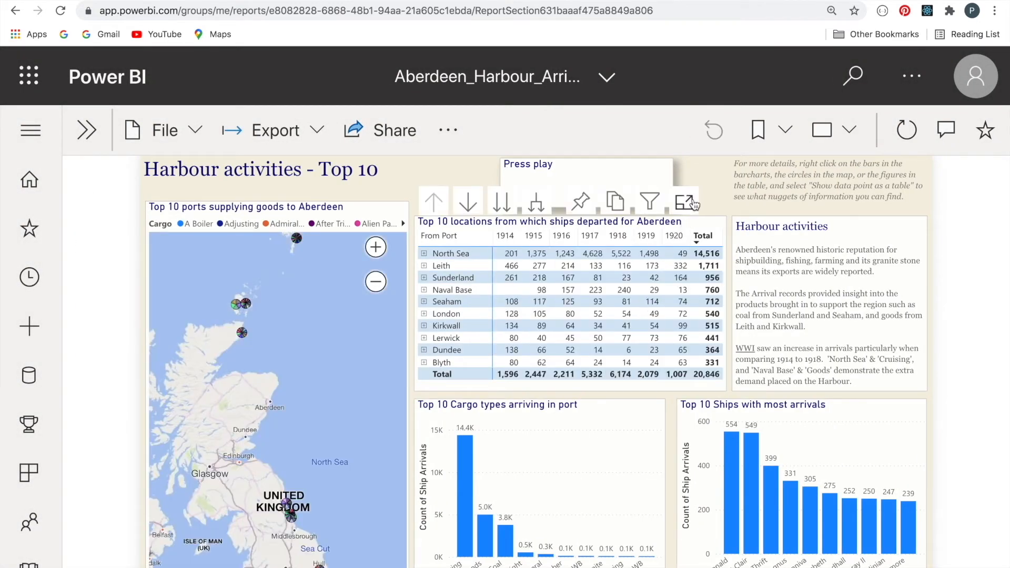
# Select within the report, moving to the Ship Arrivals page with its visit and ship-count charts
pyautogui.click(686, 202)
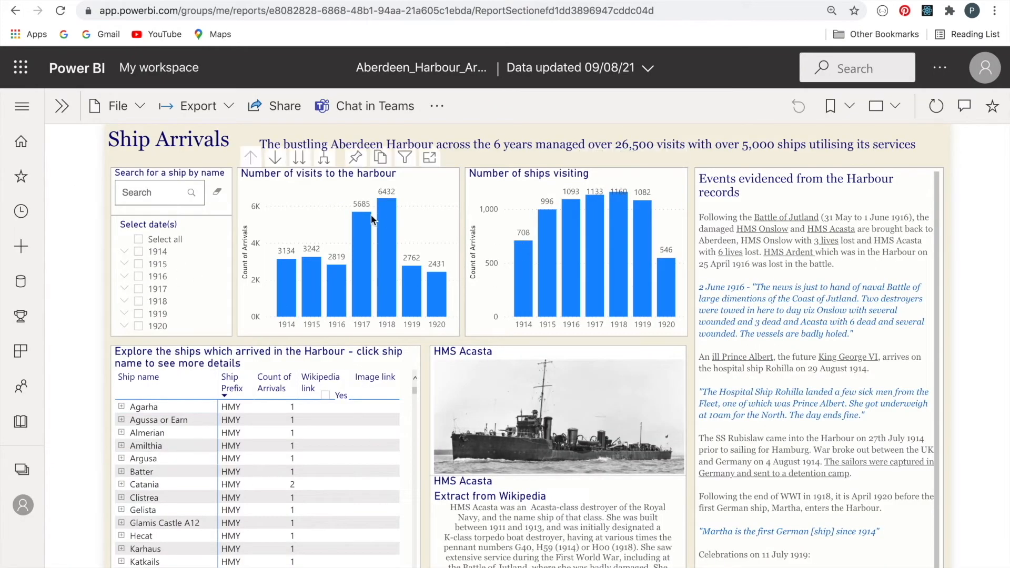
pyautogui.moveTo(527, 216)
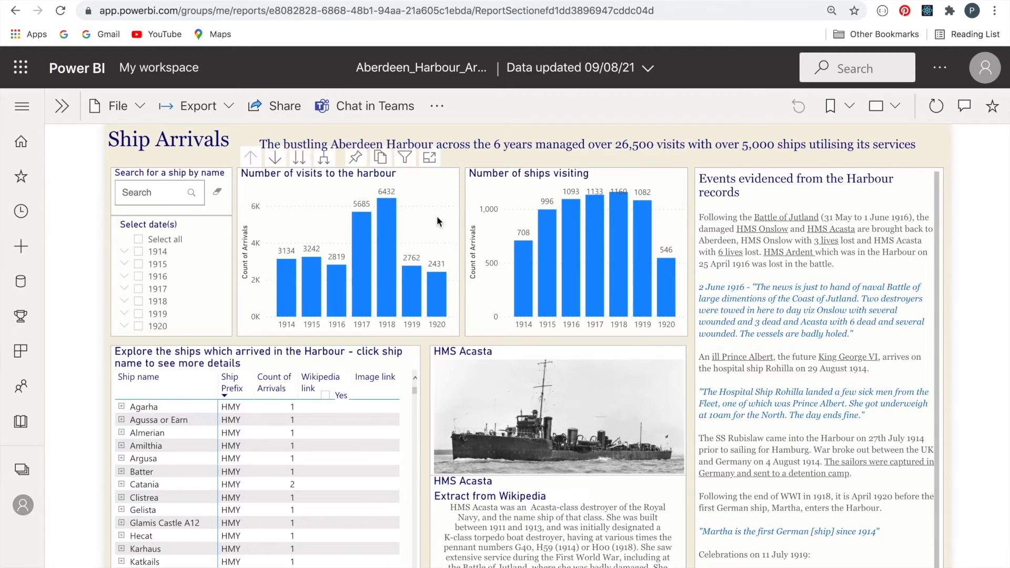
pyautogui.moveTo(346, 224)
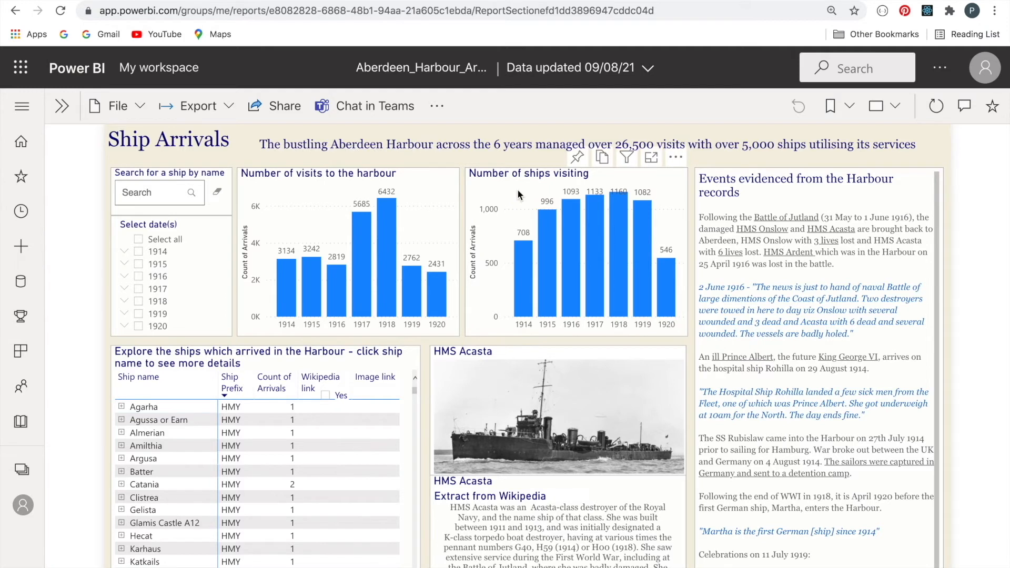
pyautogui.moveTo(449, 223)
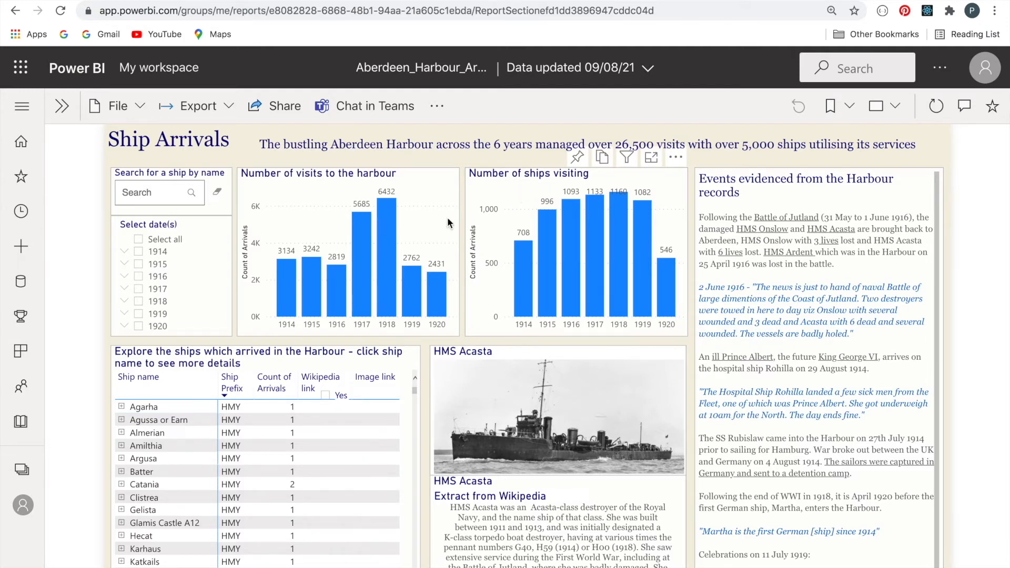
pyautogui.moveTo(417, 225)
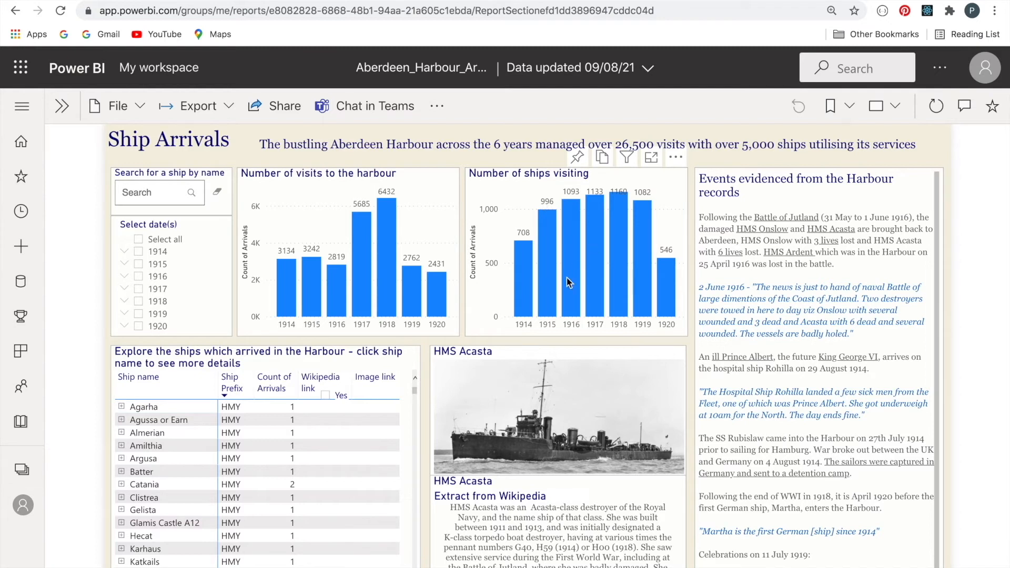
pyautogui.moveTo(521, 219)
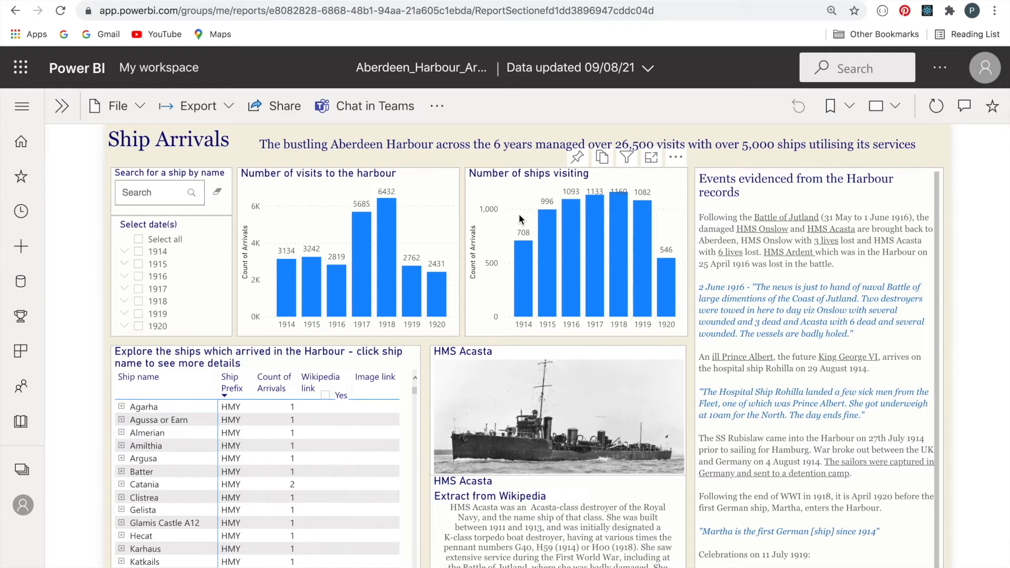
pyautogui.moveTo(528, 242)
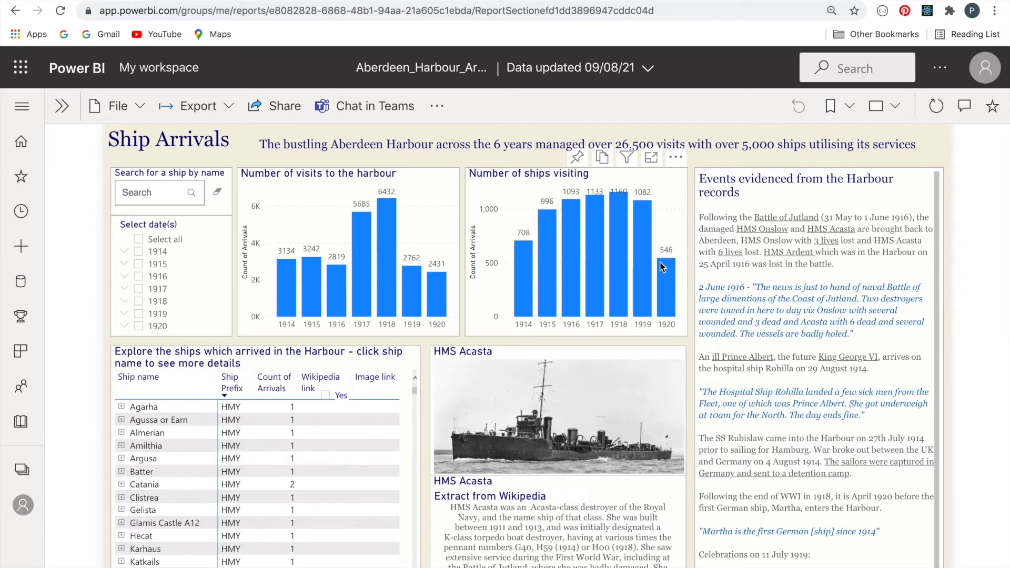
pyautogui.moveTo(547, 214)
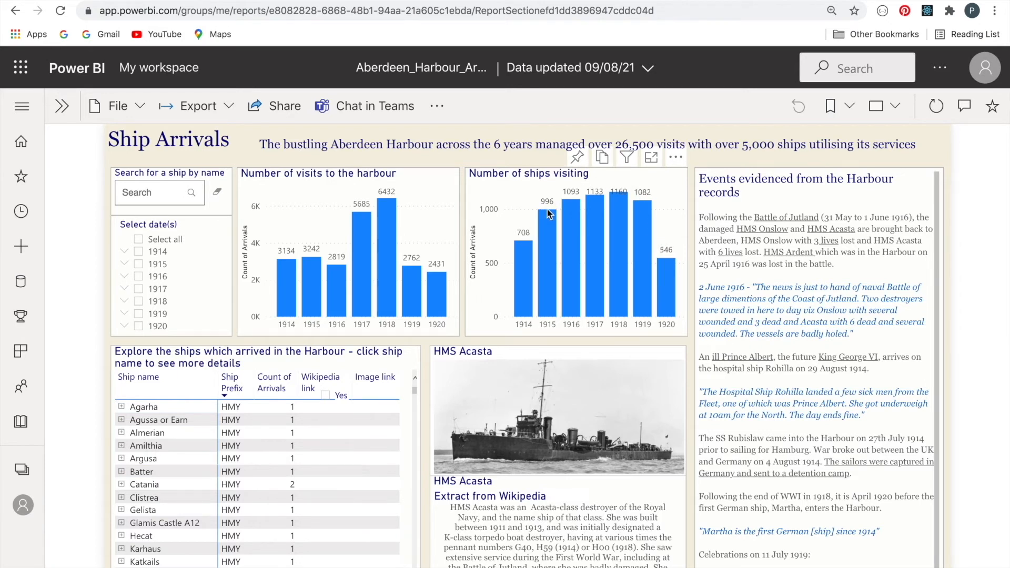
pyautogui.moveTo(660, 186)
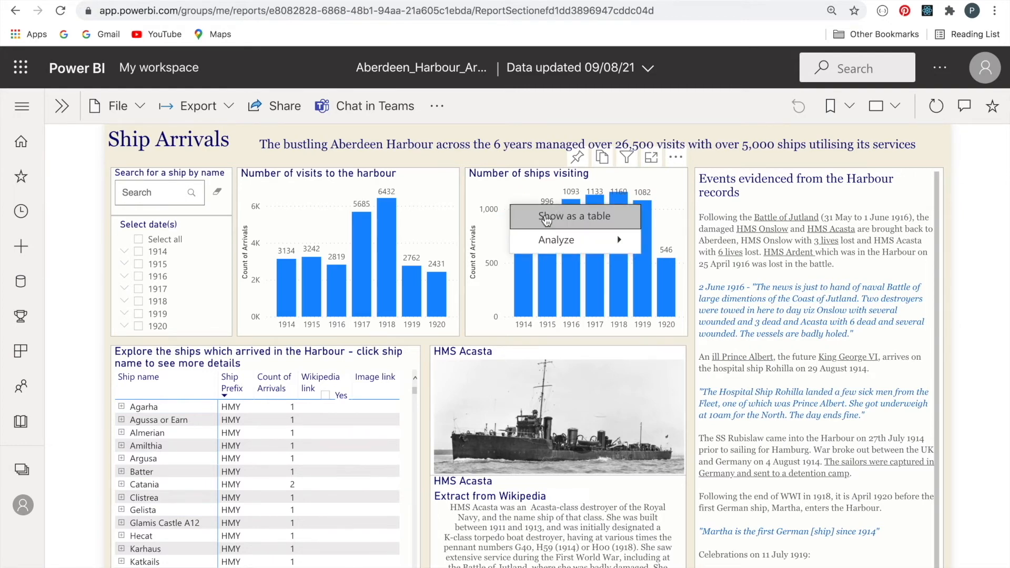
# Show the ships-visiting yearly counts as a table, then go back to the report page
pyautogui.click(572, 216)
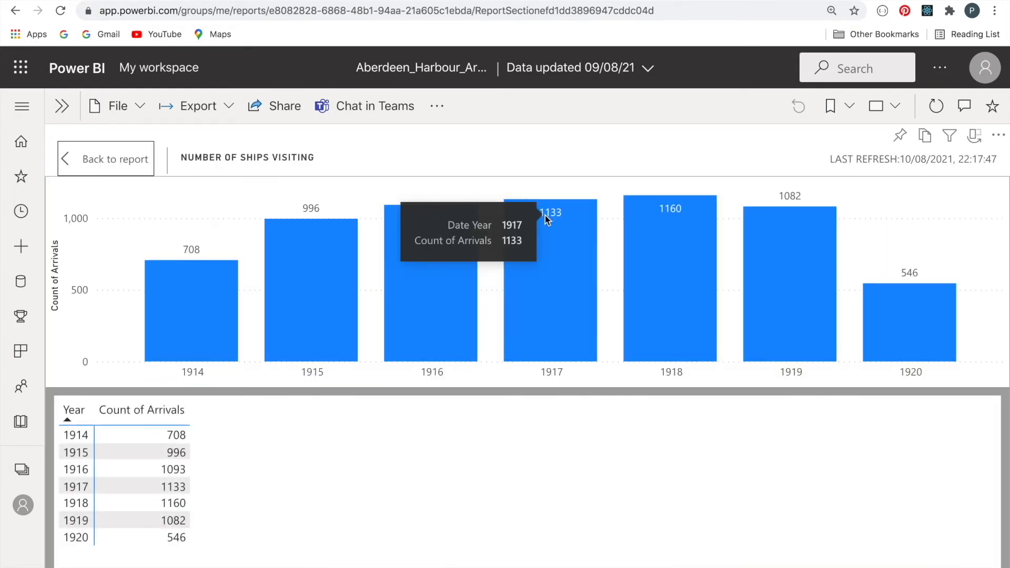
pyautogui.moveTo(82, 395)
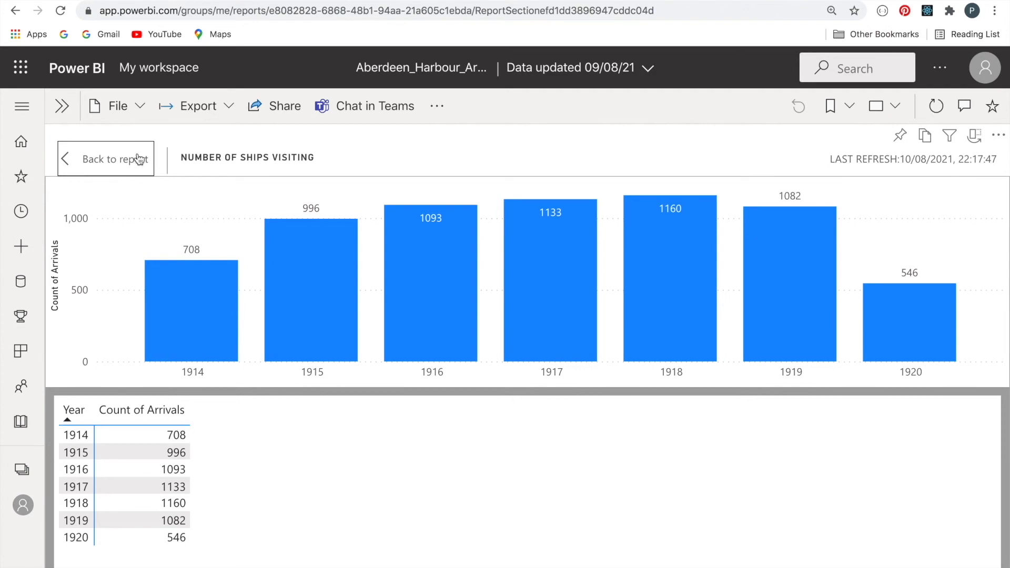
pyautogui.click(115, 159)
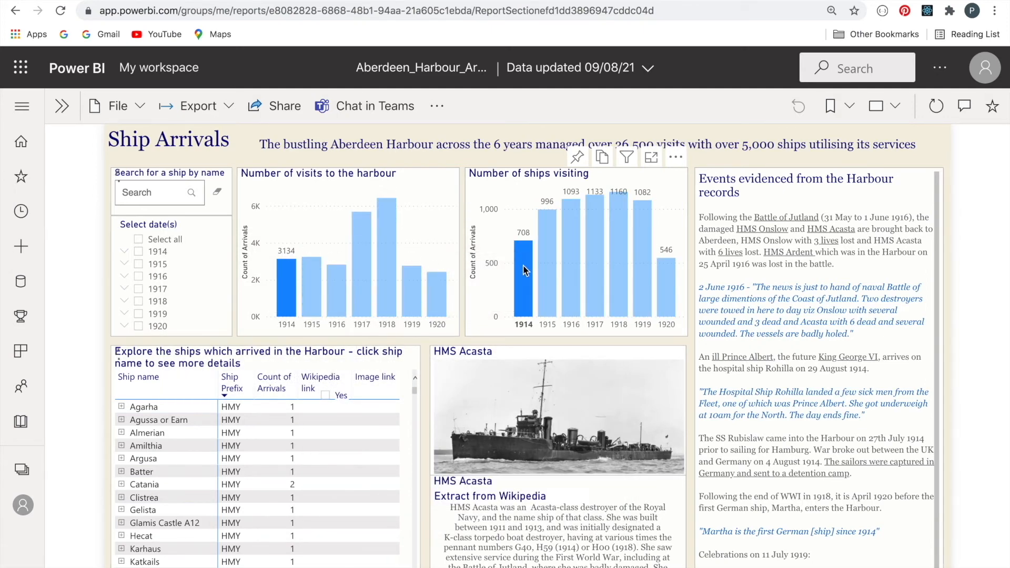
# Scroll the Ship Arrivals page so both charts show all years again
pyautogui.scroll(-3)
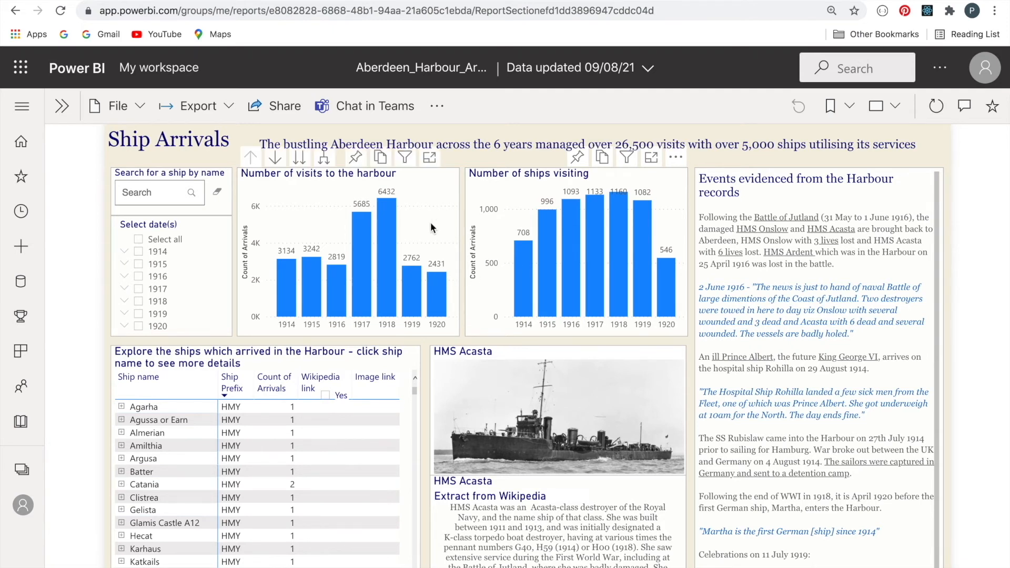
pyautogui.moveTo(297, 187)
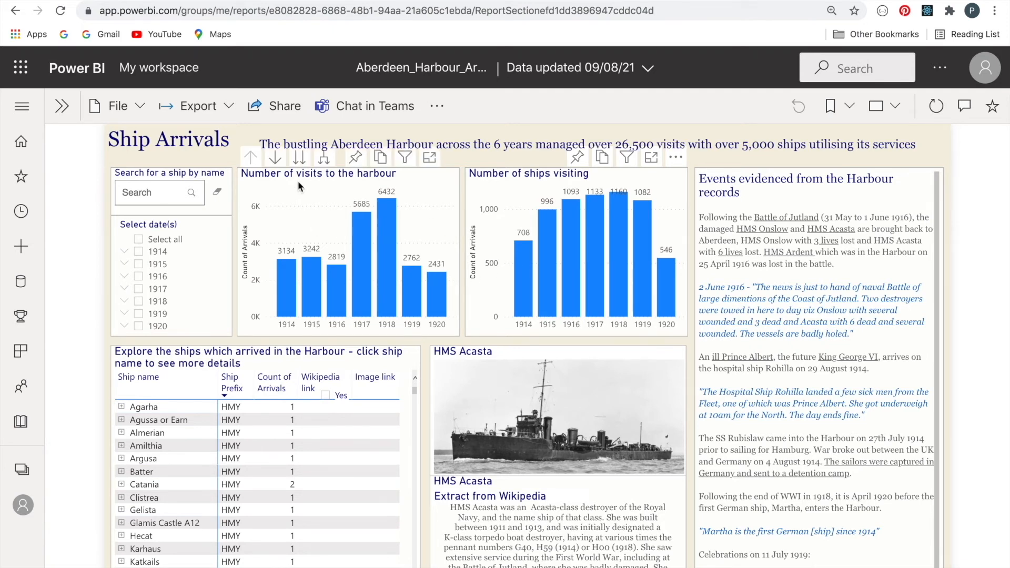
pyautogui.moveTo(290, 192)
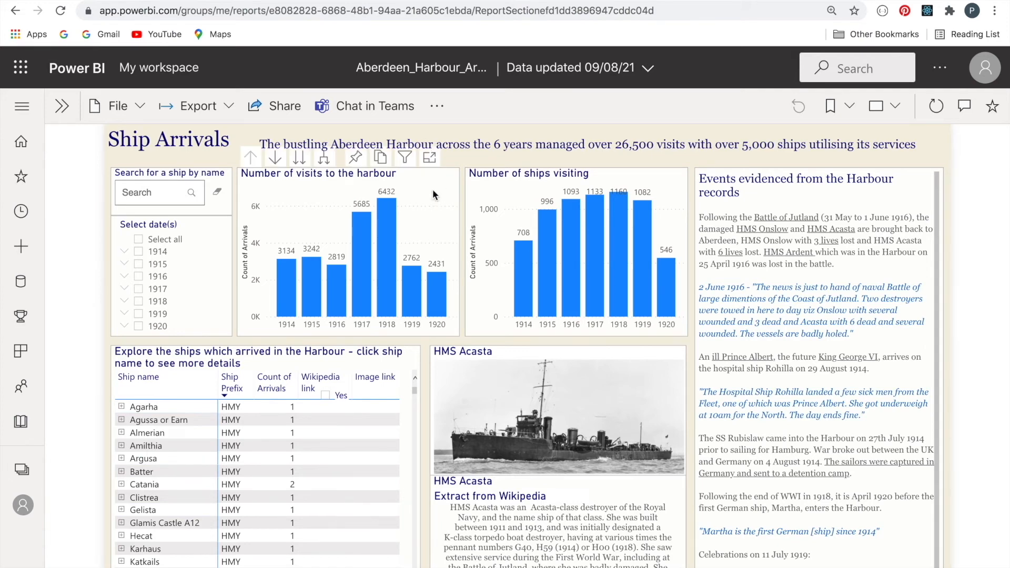
# Show the Number of visits to the harbour chart enlarged on its own for 1914-1920
pyautogui.click(429, 156)
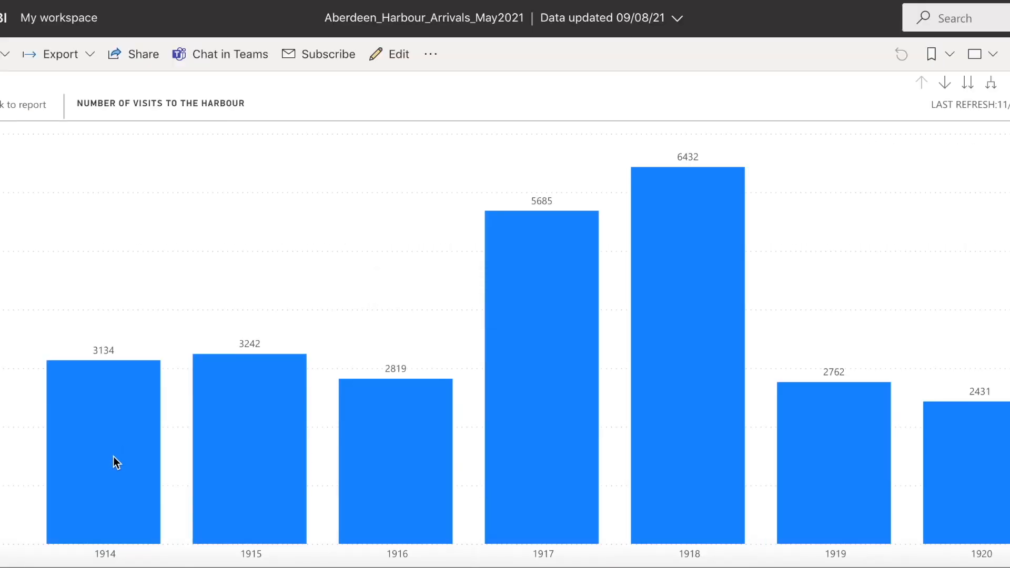
pyautogui.moveTo(494, 527)
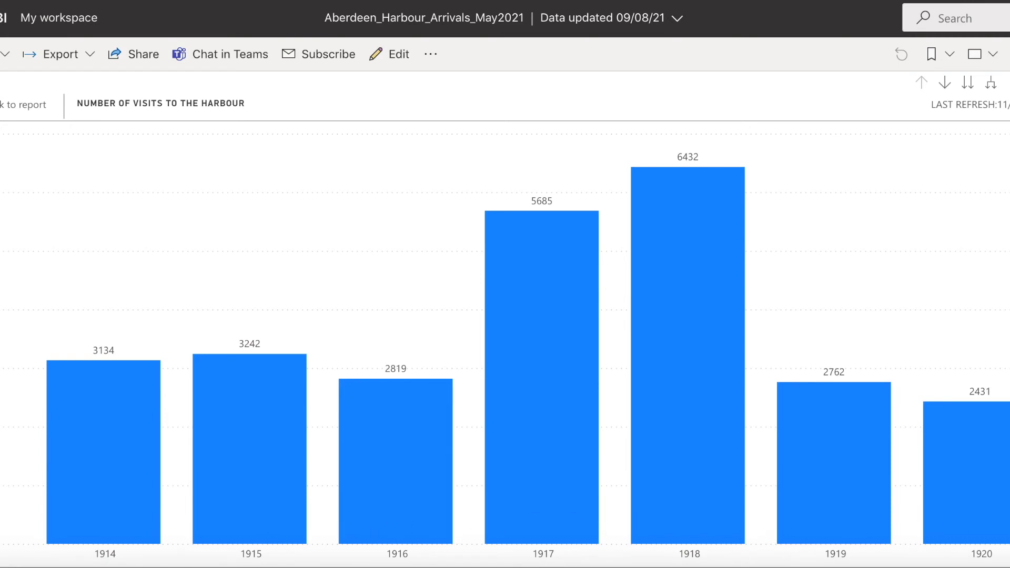
pyautogui.moveTo(994, 212)
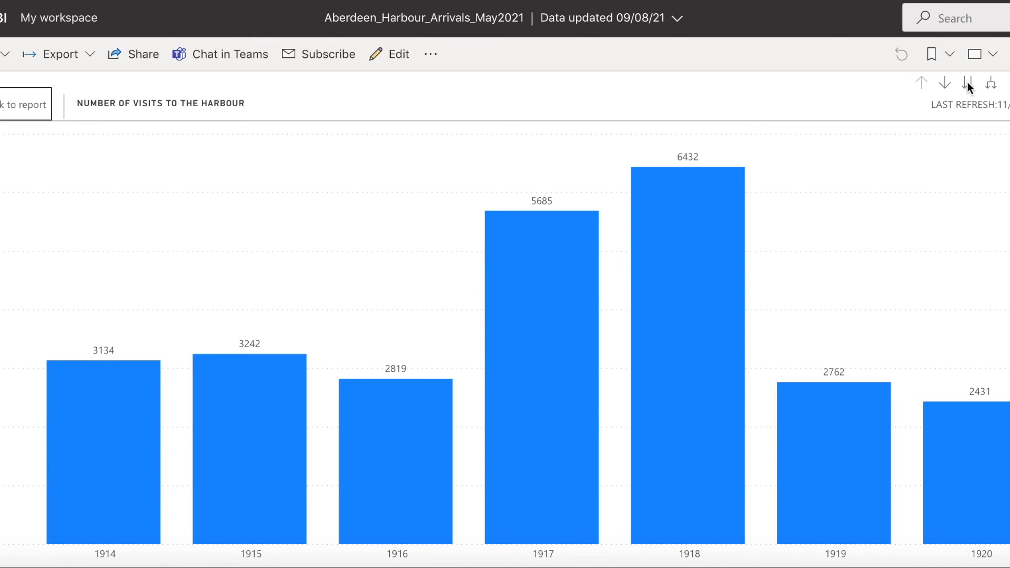
# Expand the visits chart to the next hierarchy level so it shows monthly totals across all years
pyautogui.click(944, 82)
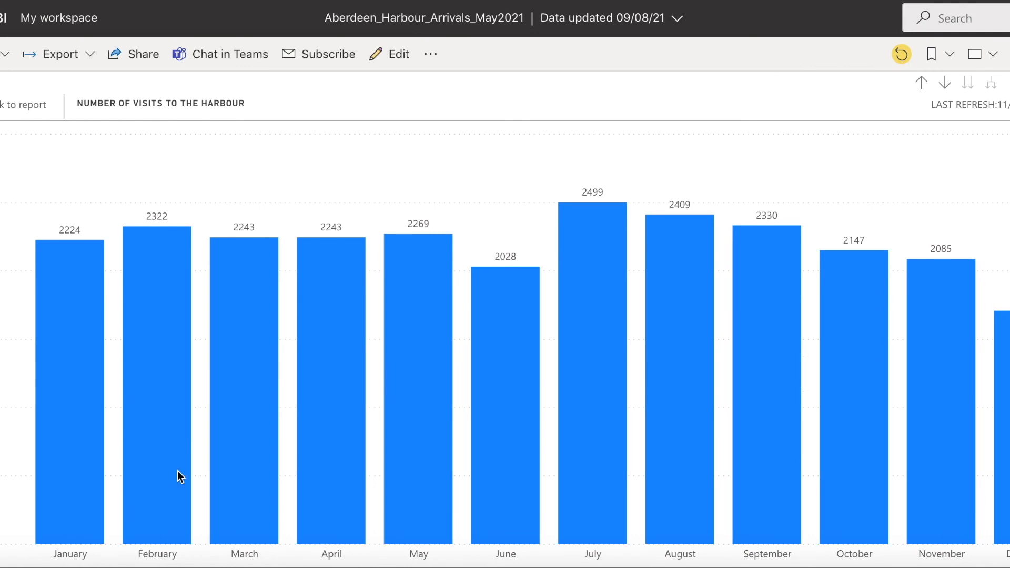
pyautogui.moveTo(519, 533)
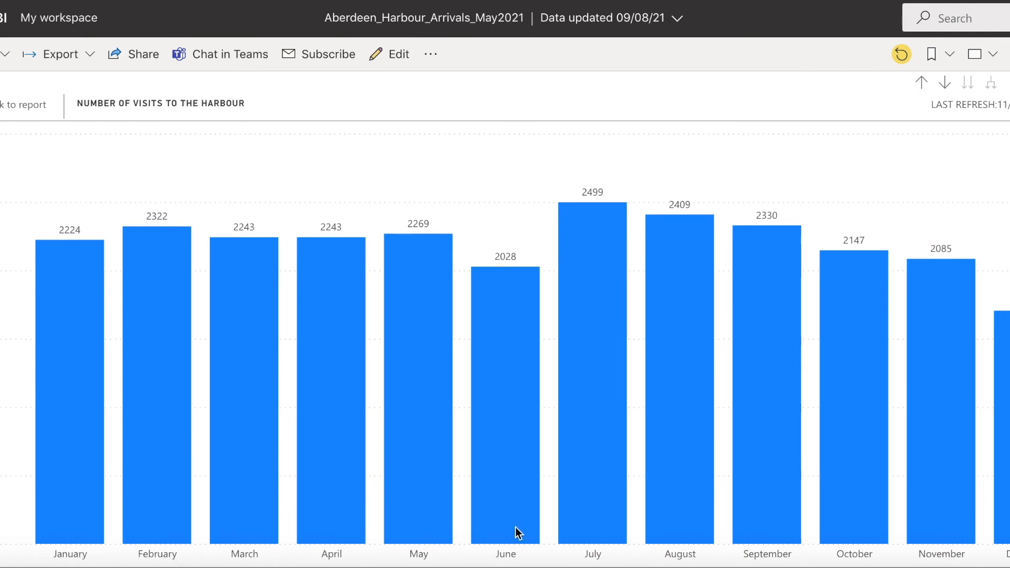
pyautogui.moveTo(839, 186)
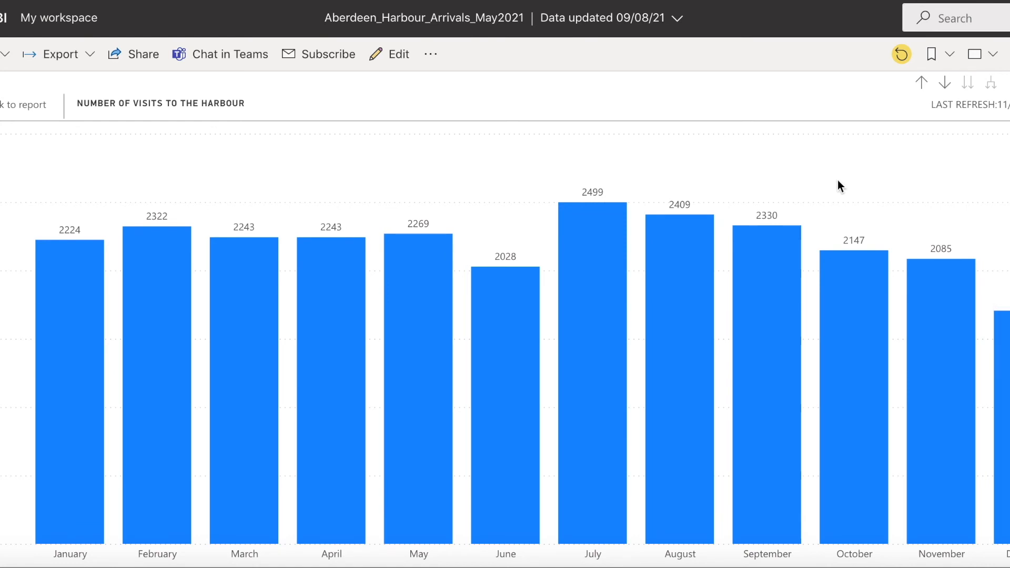
pyautogui.moveTo(102, 165)
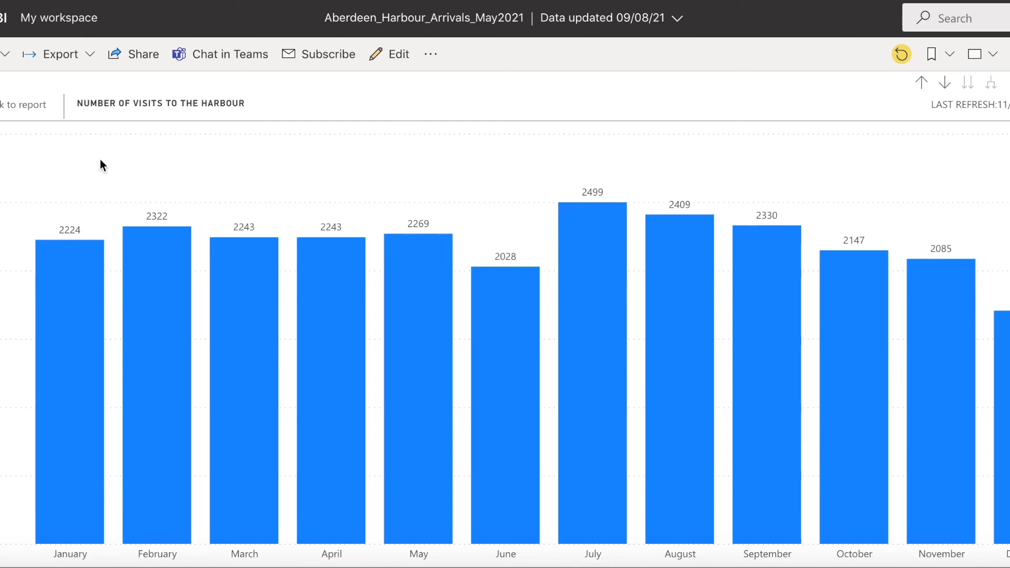
pyautogui.moveTo(70, 313)
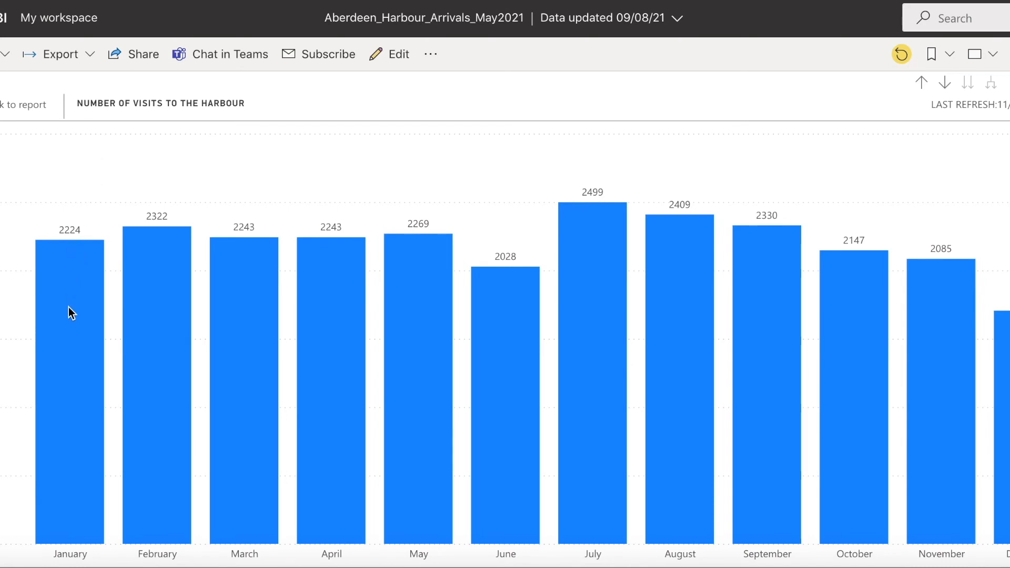
pyautogui.moveTo(70, 312)
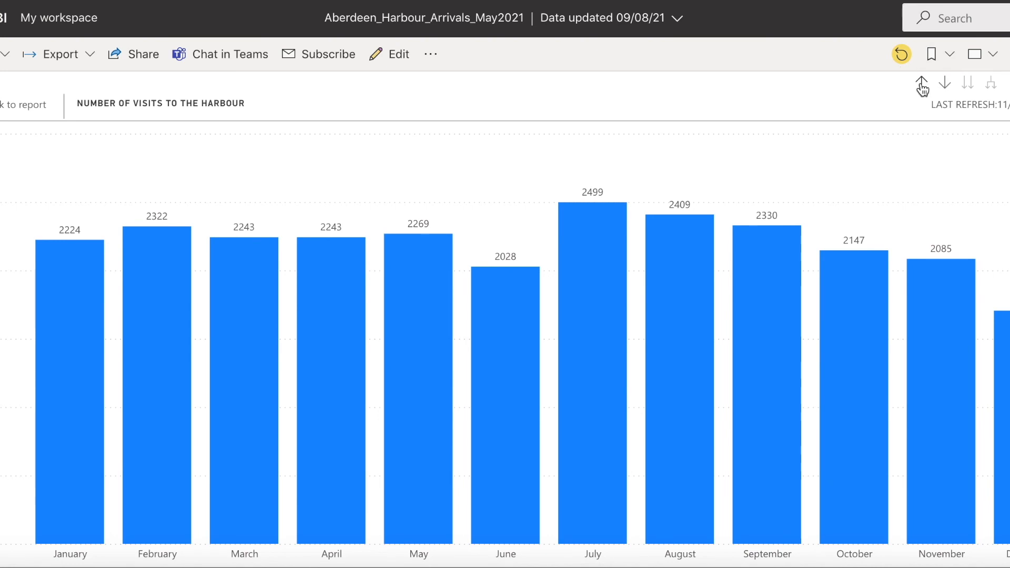
# Drill the visits chart back up to yearly totals for 1914 to 1920
pyautogui.click(922, 82)
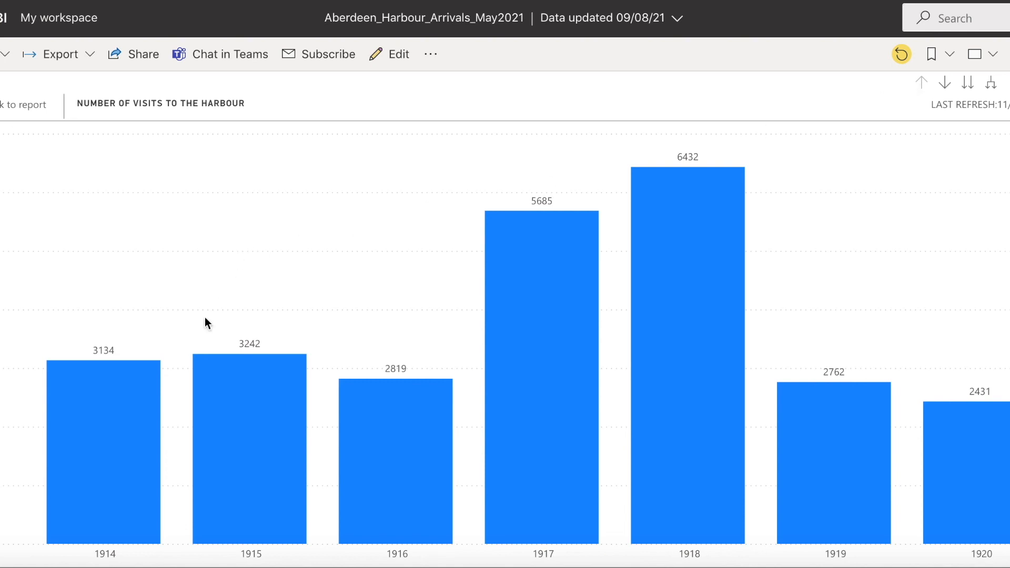
pyautogui.moveTo(94, 418)
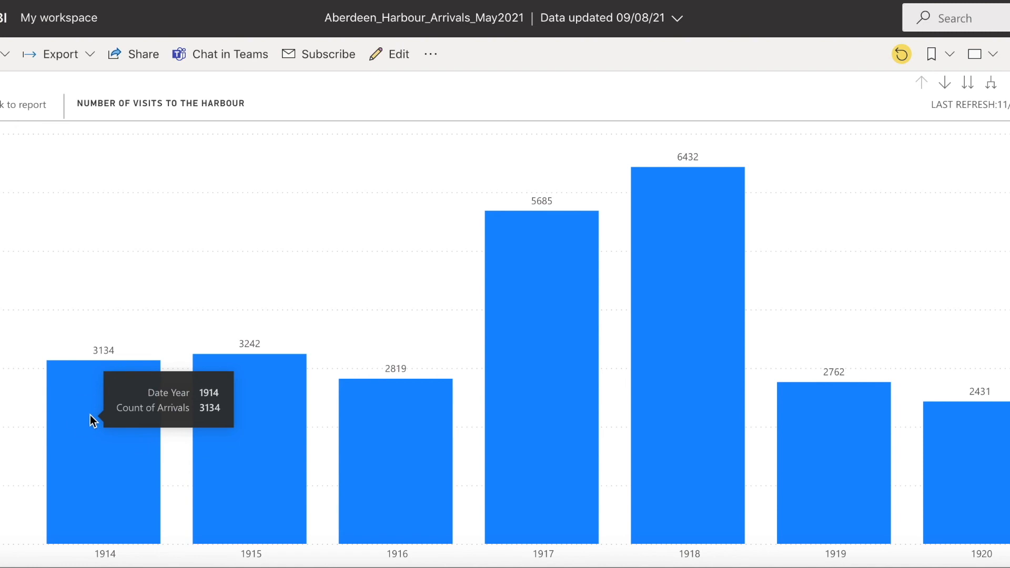
# Drill down on the 1914 bar to show that year's visits month by month
pyautogui.rightClick(100, 419)
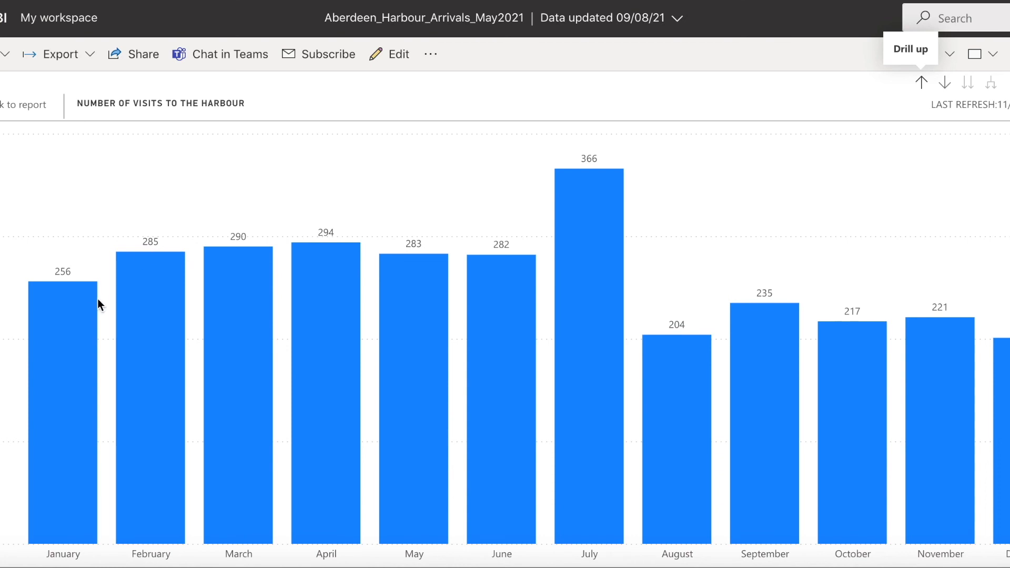
pyautogui.moveTo(69, 335)
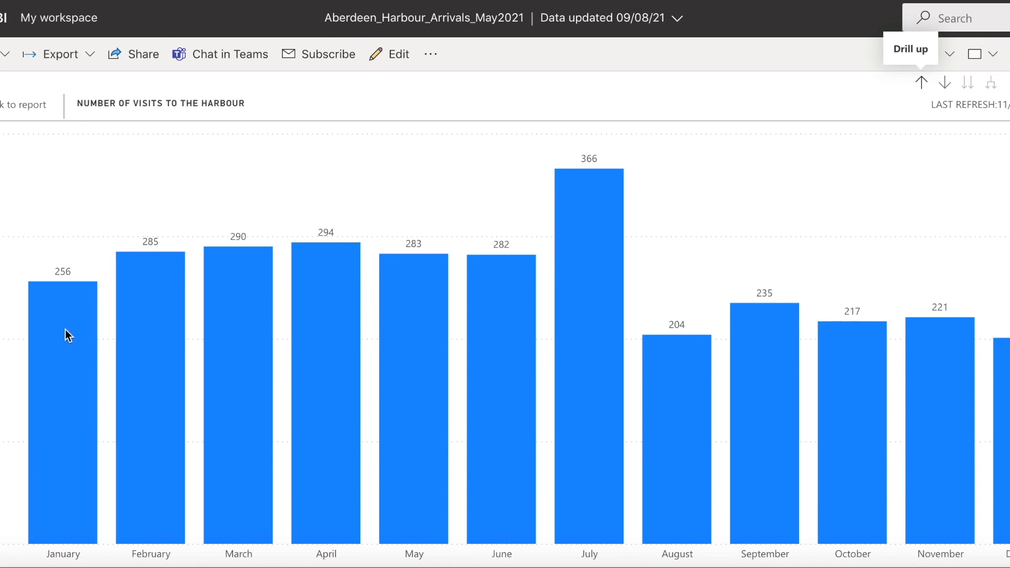